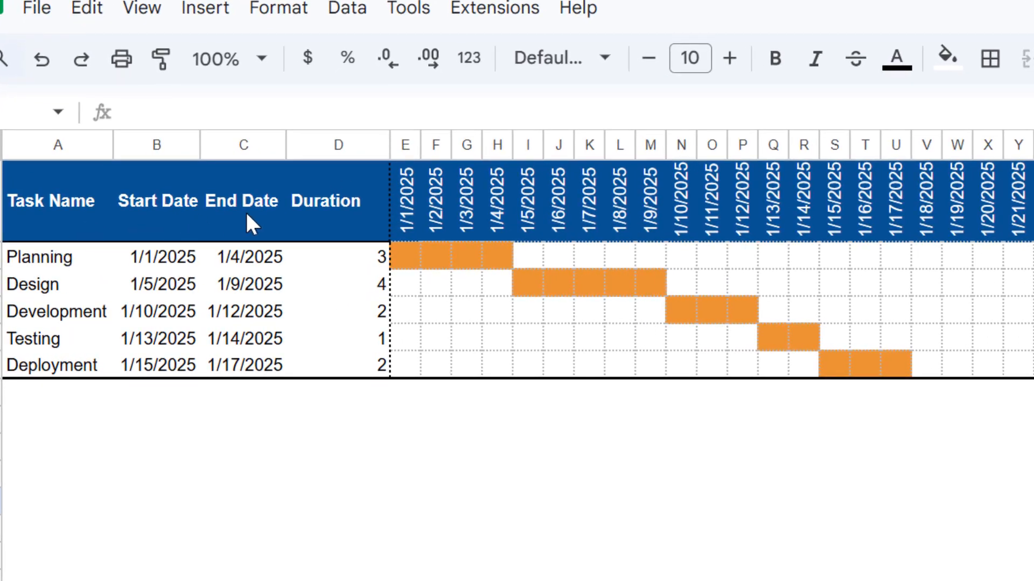
pyautogui.moveTo(351, 265)
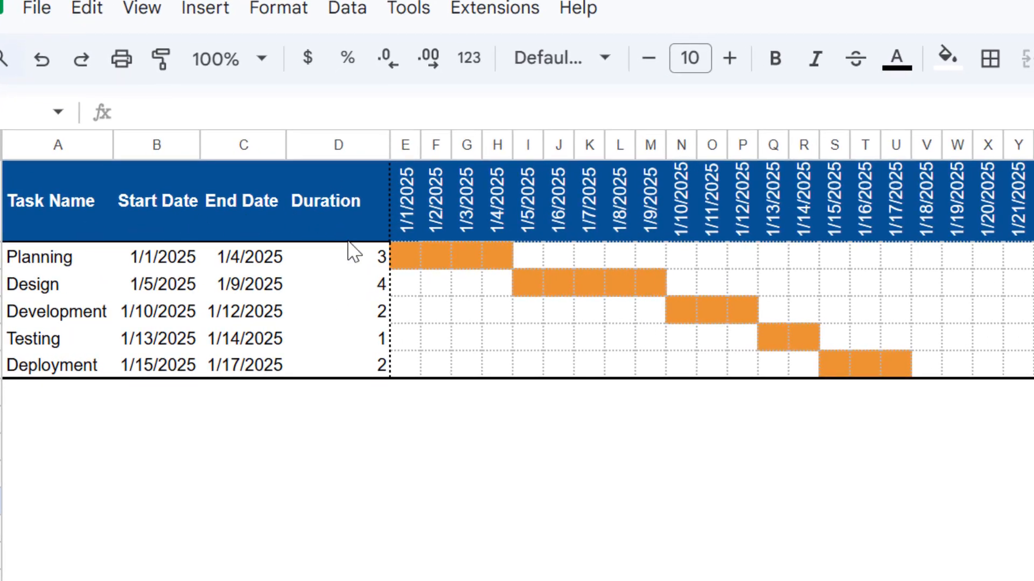
pyautogui.moveTo(336, 304)
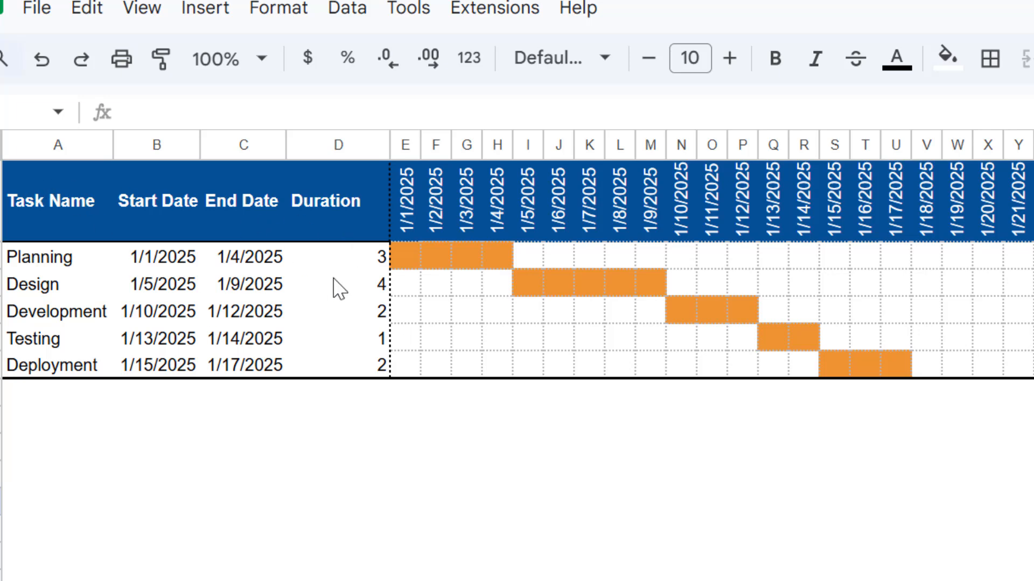
pyautogui.moveTo(379, 340)
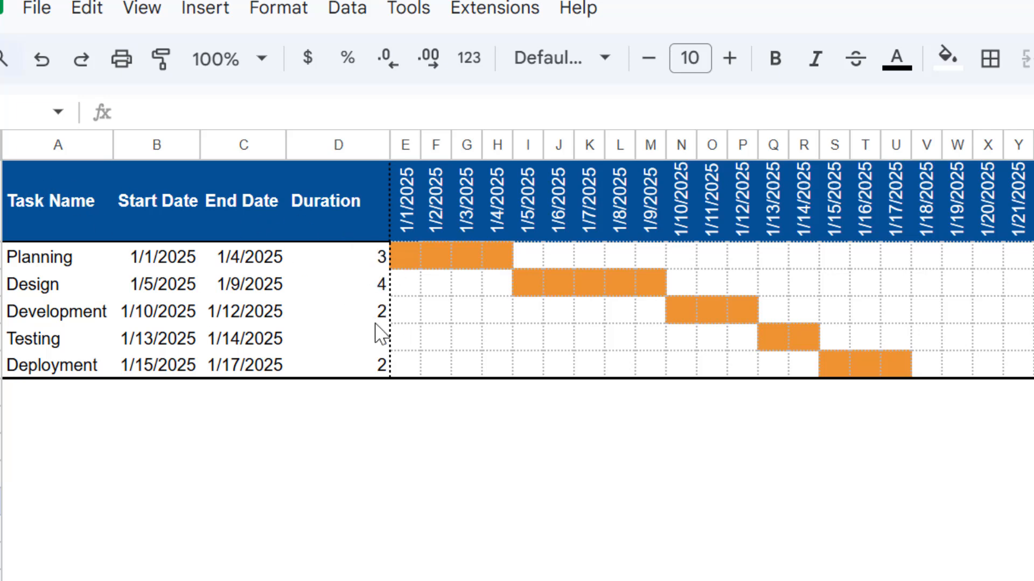
# Enter new durations in column D (Planning 5, down to Testing 2) so the orange bars shift.
pyautogui.write('1')
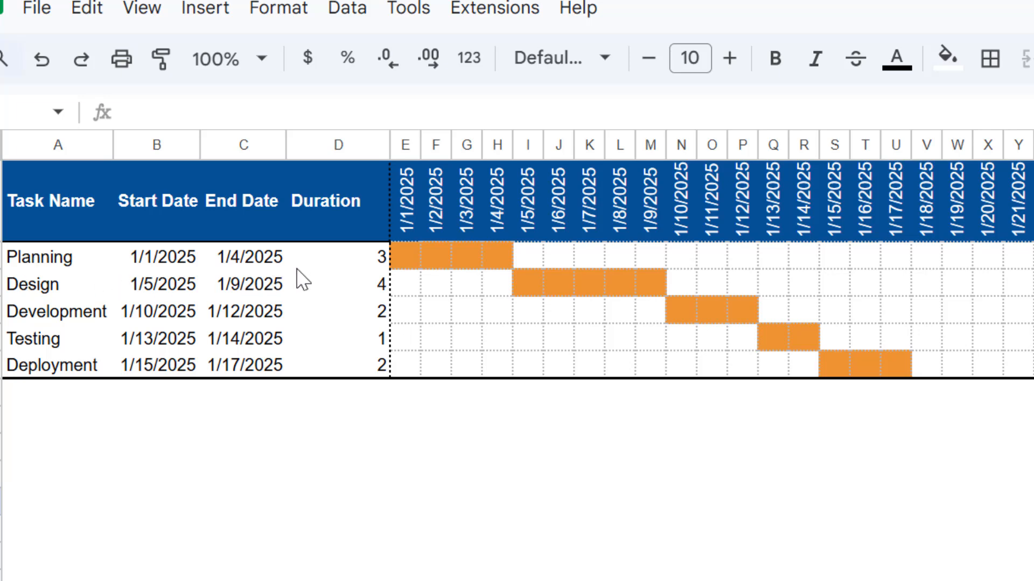
pyautogui.click(353, 259)
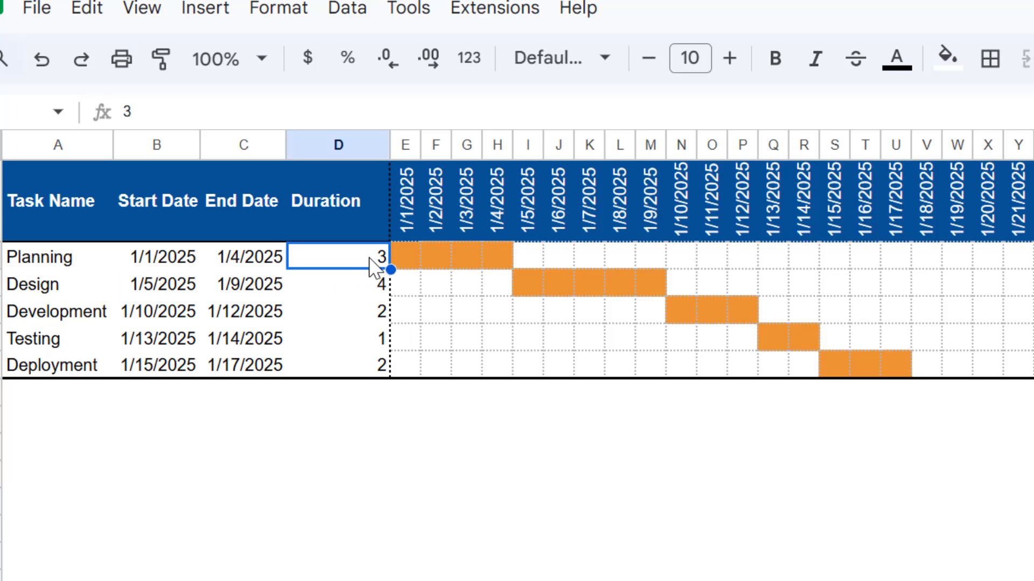
pyautogui.write('5')
pyautogui.click(338, 311)
pyautogui.write('3')
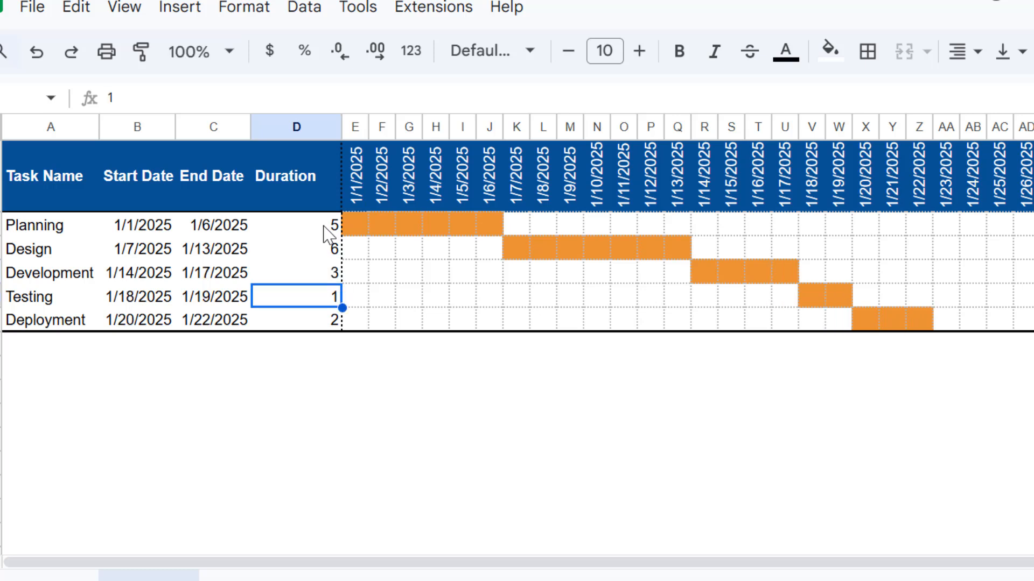
pyautogui.write('2')
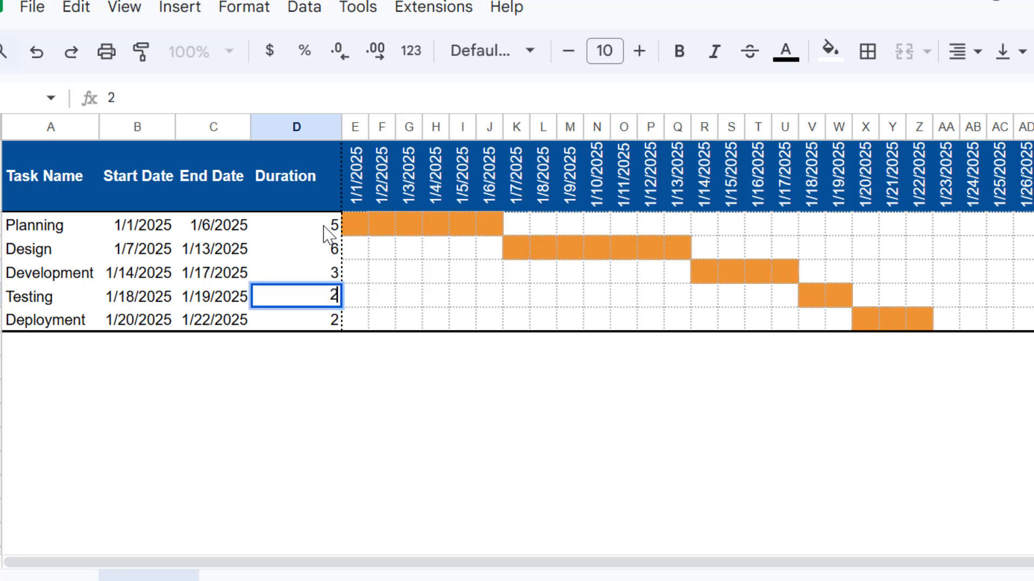
pyautogui.press('Enter')
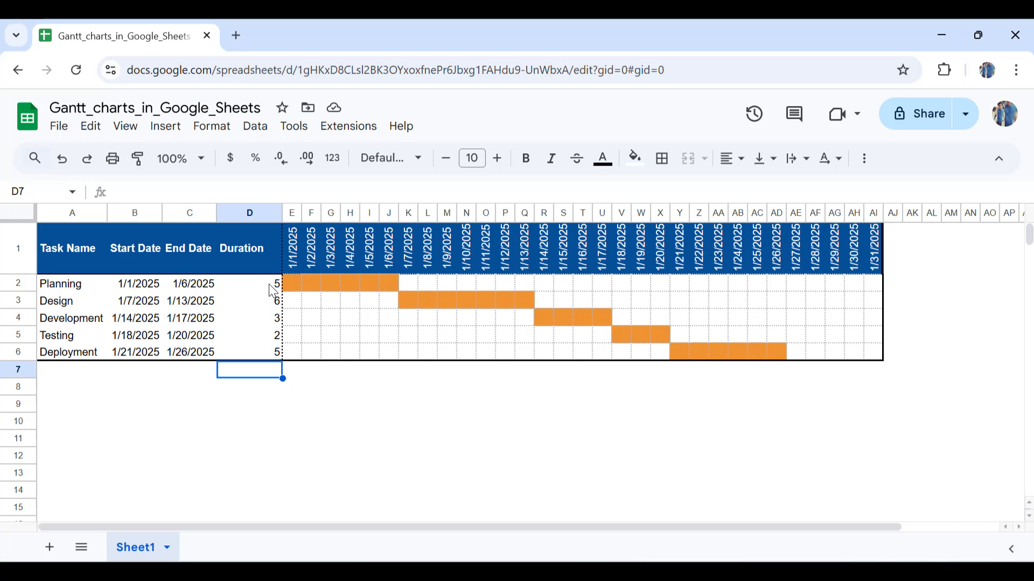
# Switch to Sheet2, the plain task table without a timeline.
pyautogui.click(208, 547)
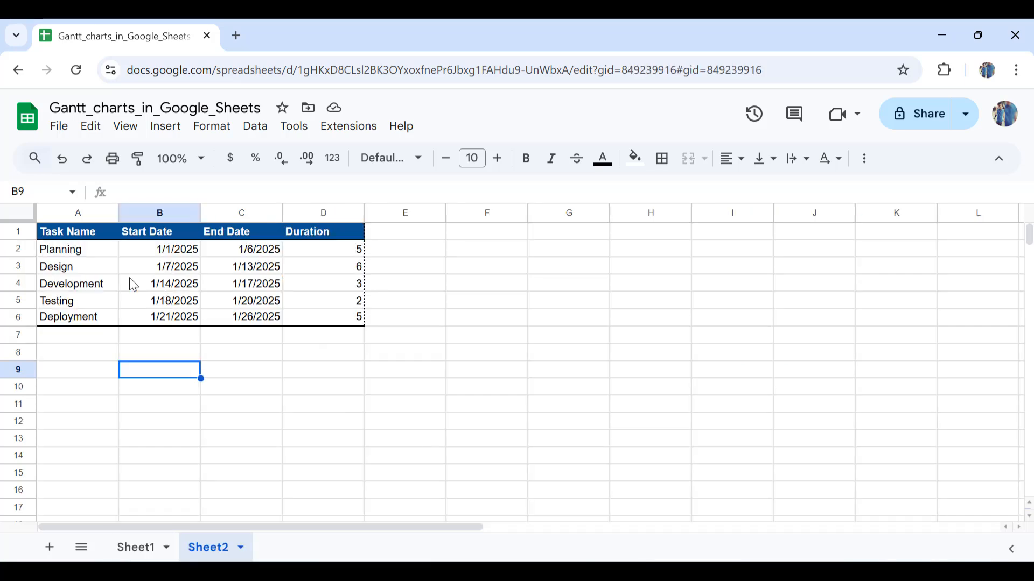
pyautogui.moveTo(150, 446)
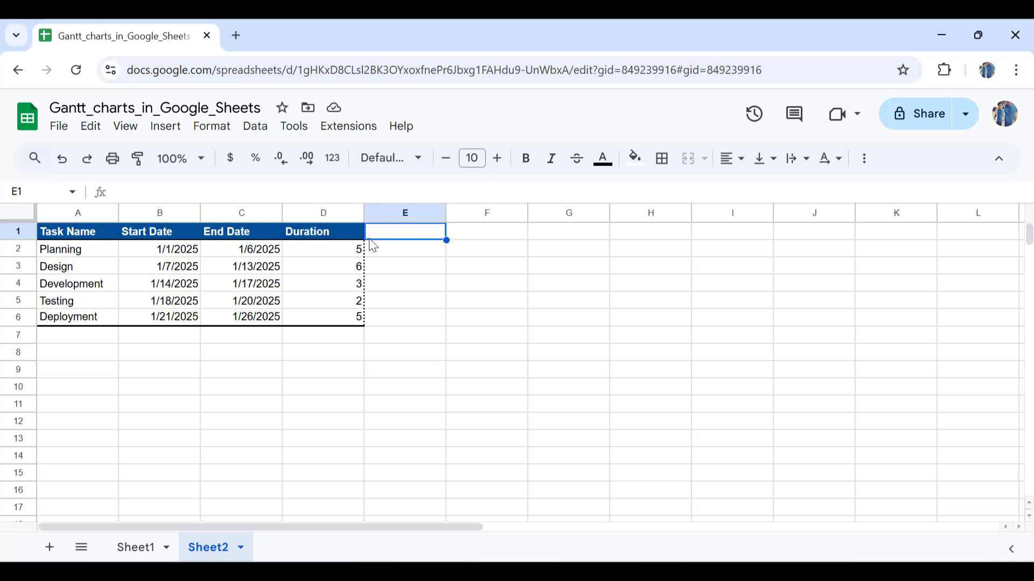
pyautogui.moveTo(403, 267)
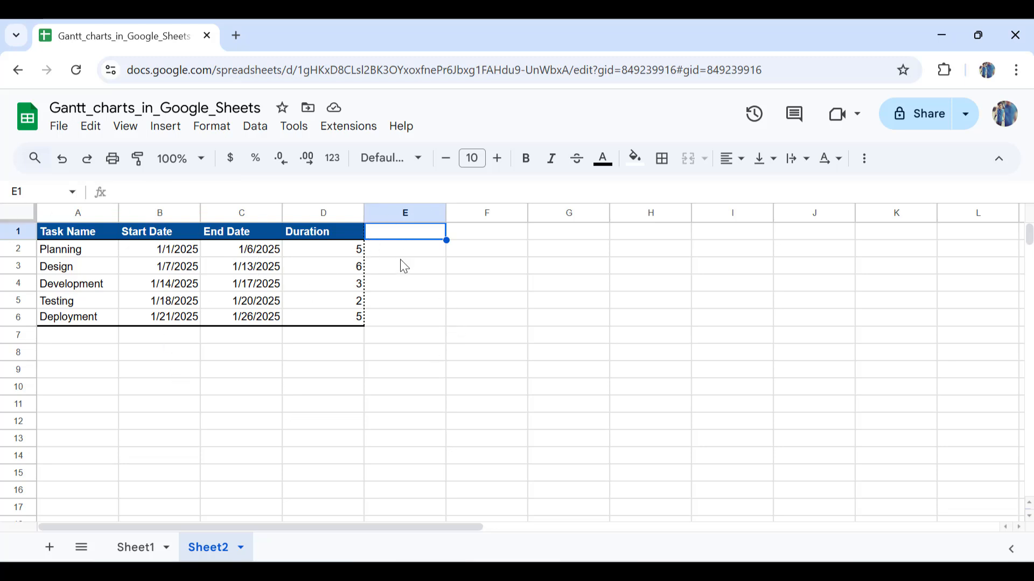
pyautogui.moveTo(257, 327)
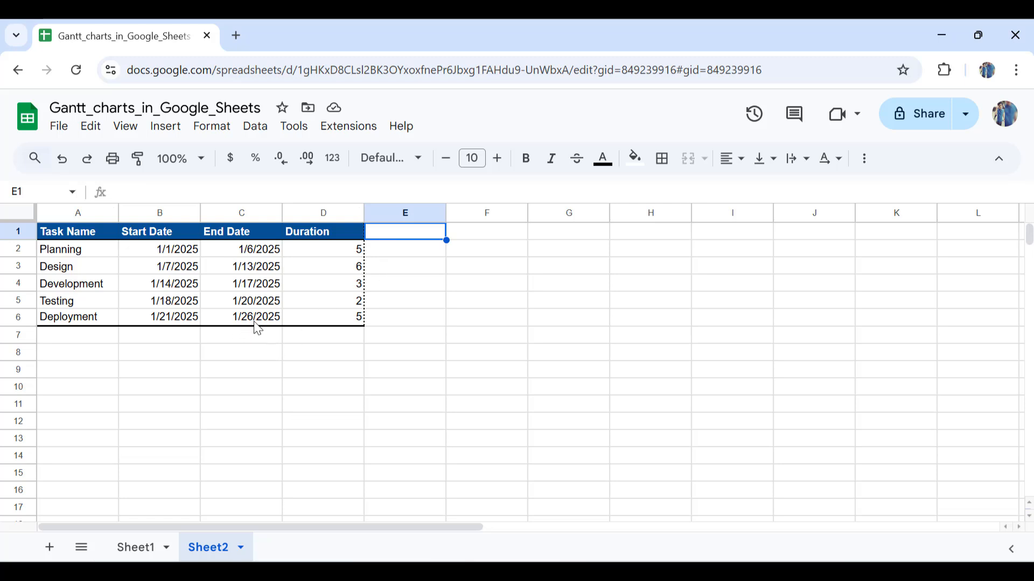
pyautogui.moveTo(291, 343)
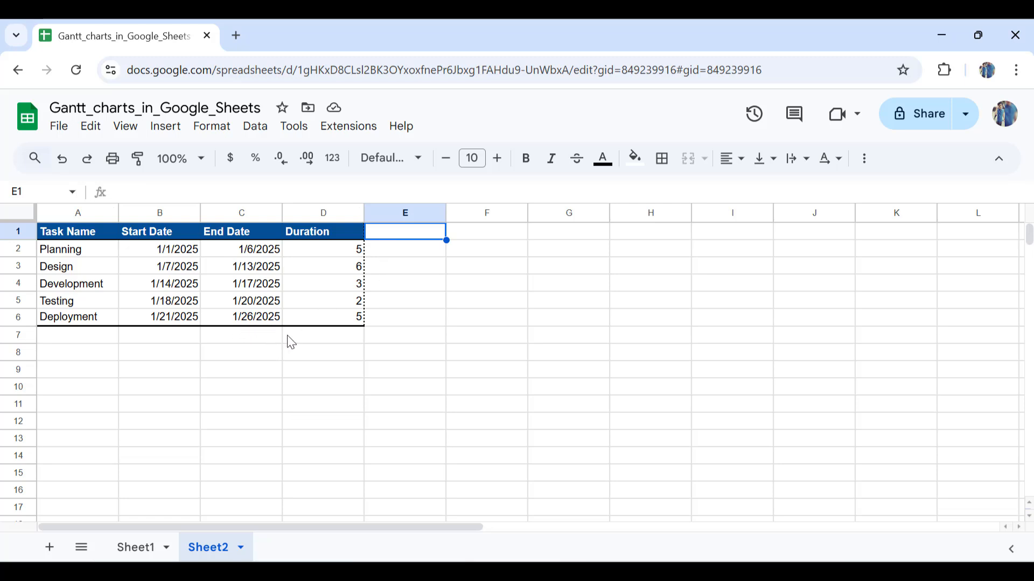
pyautogui.moveTo(125, 548)
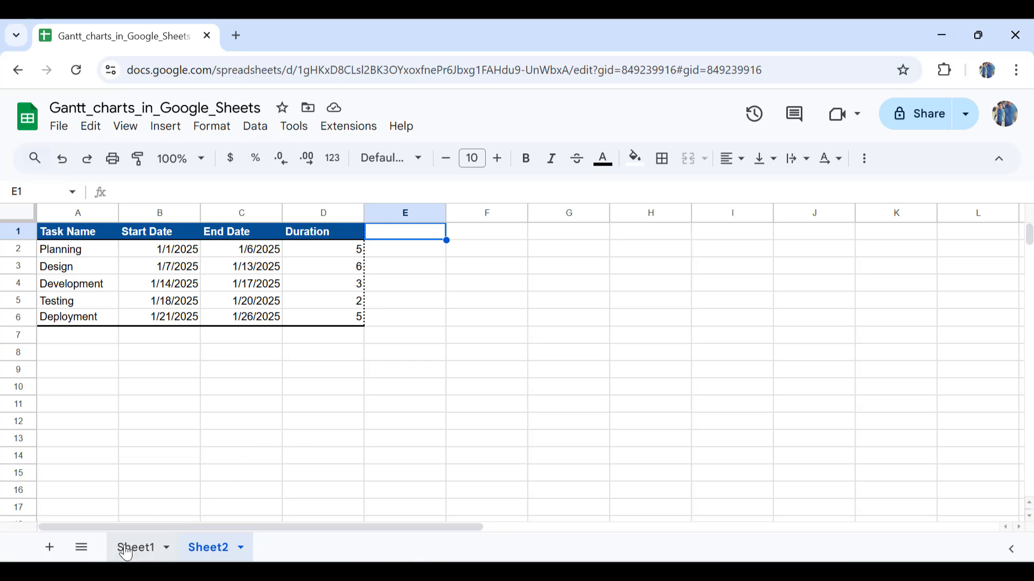
# Copy the January date headers from Sheet1 and return to Sheet2 to paste them.
pyautogui.click(138, 547)
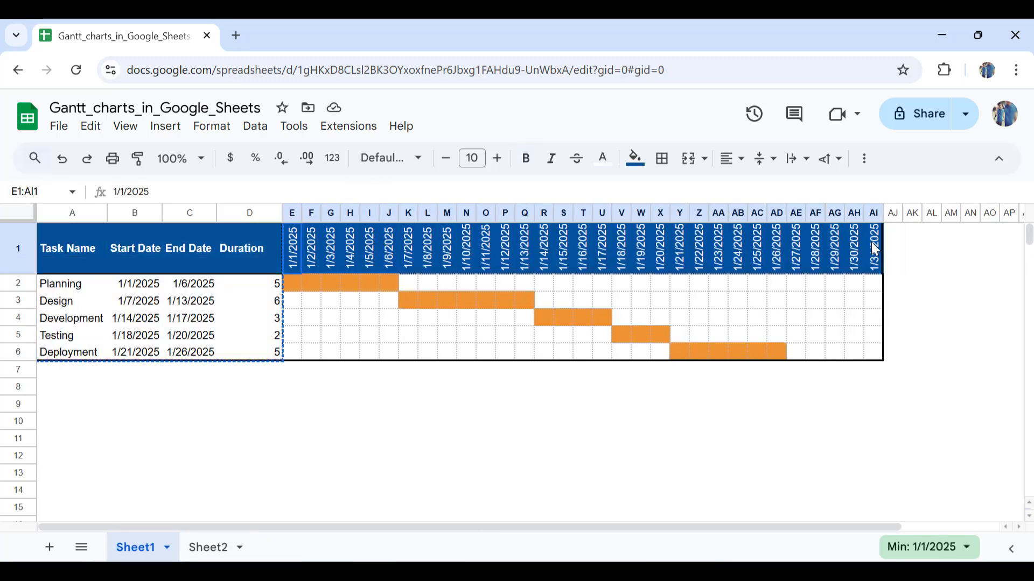
pyautogui.press('ctrl+c')
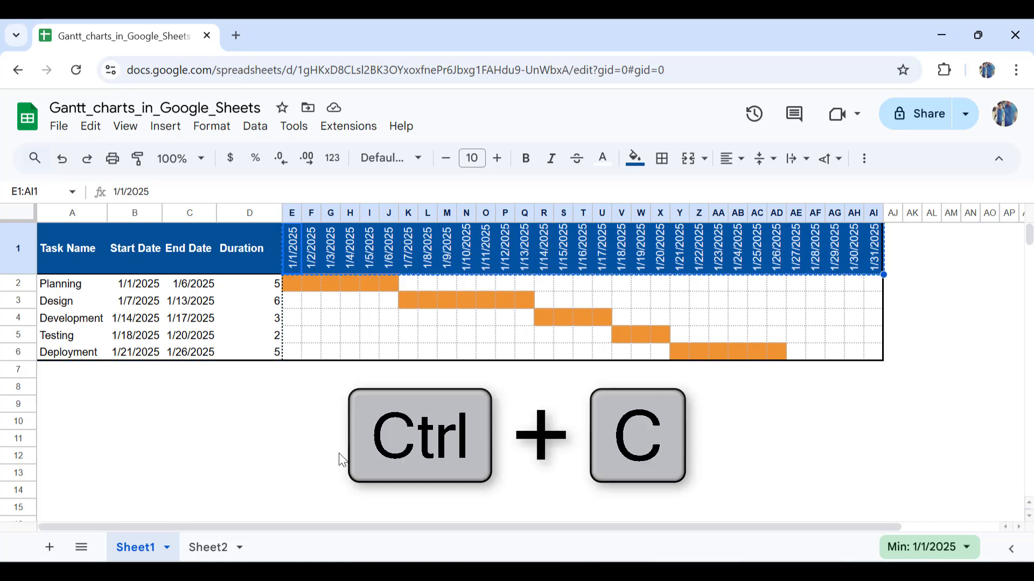
pyautogui.click(209, 547)
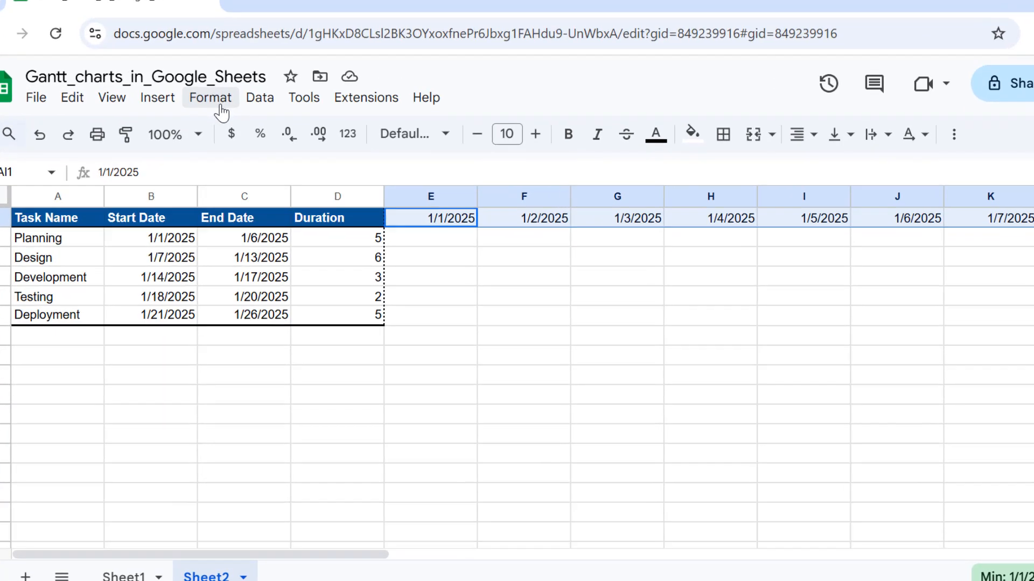
# Rotate the pasted January date headers upward via Format > Rotation > Rotate up.
pyautogui.click(211, 97)
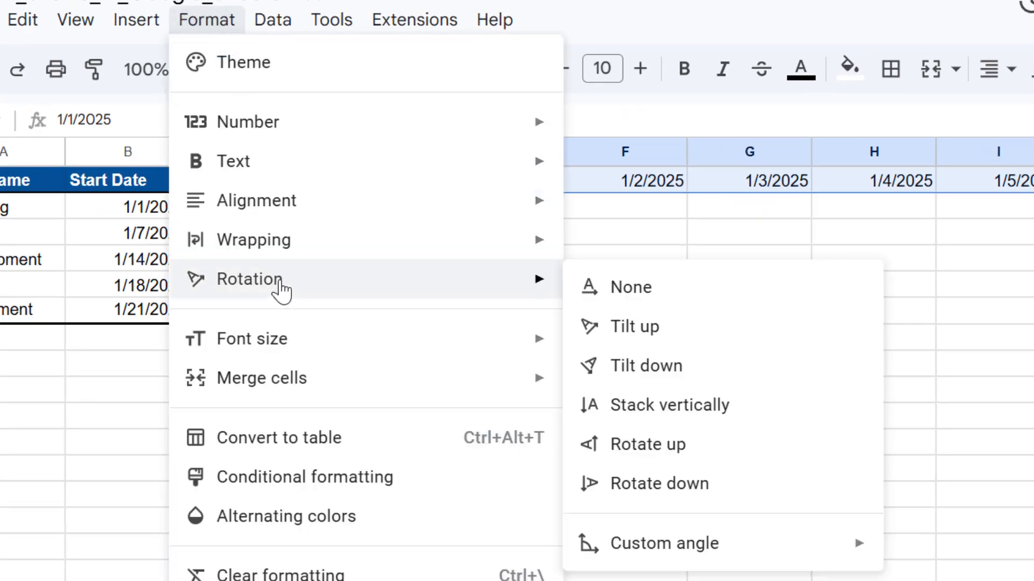
pyautogui.moveTo(648, 445)
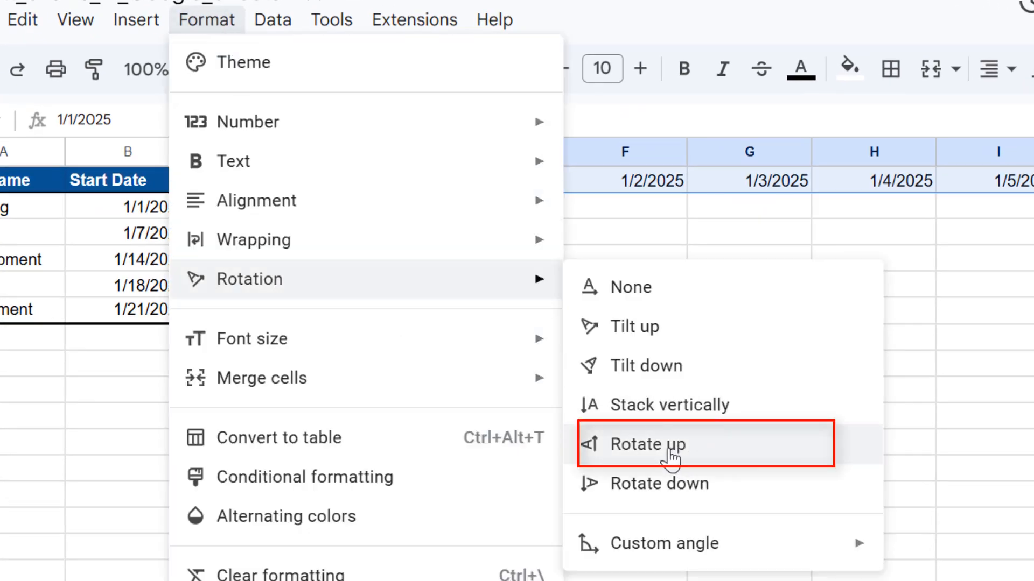
pyautogui.click(648, 444)
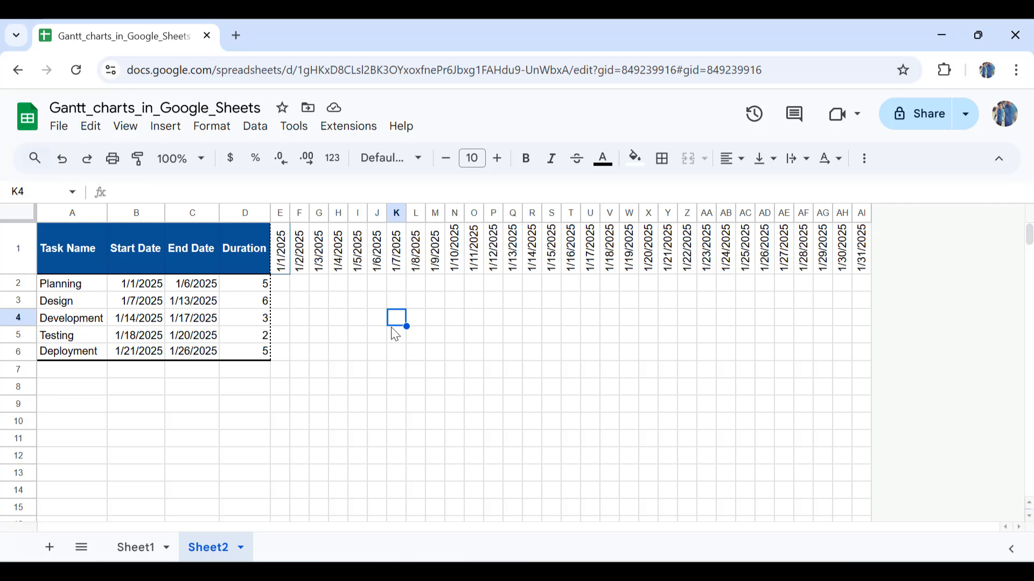
pyautogui.moveTo(305, 293)
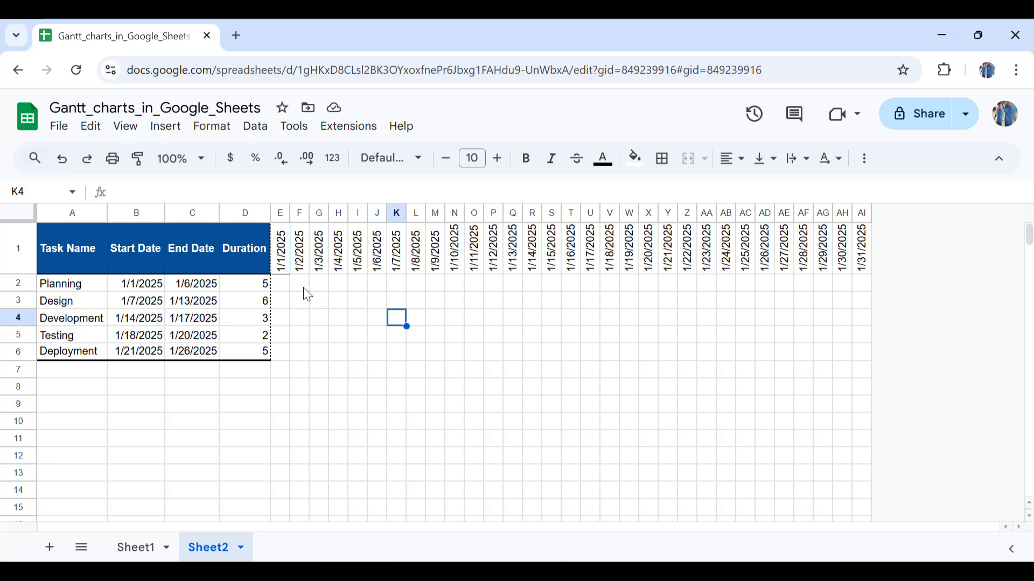
# Select the grid E2:AI6 covering all five tasks under every January date.
pyautogui.moveTo(280, 283); pyautogui.dragTo(474, 351)
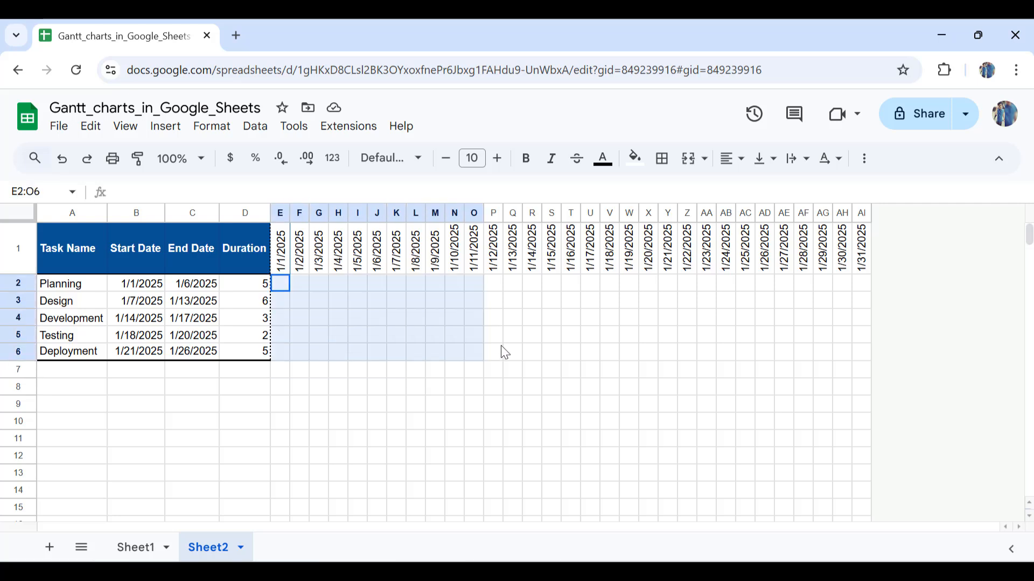
pyautogui.moveTo(474, 351); pyautogui.dragTo(862, 351)
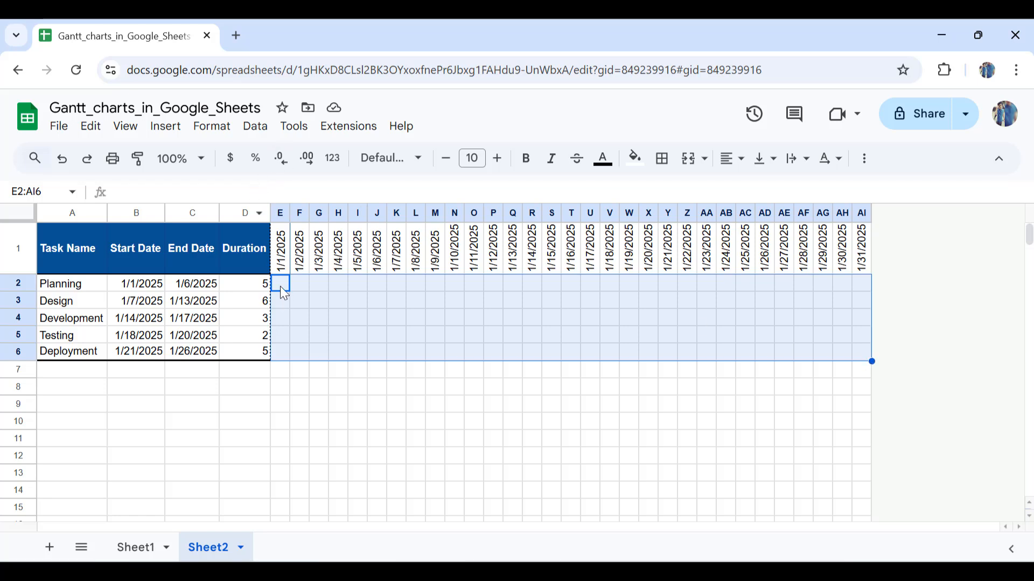
pyautogui.moveTo(427, 337)
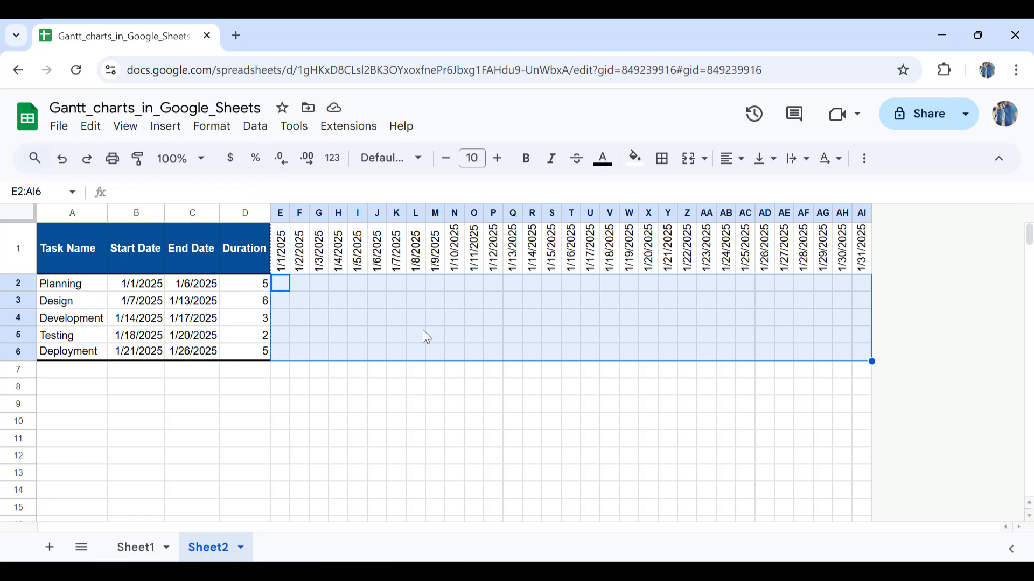
pyautogui.moveTo(463, 314)
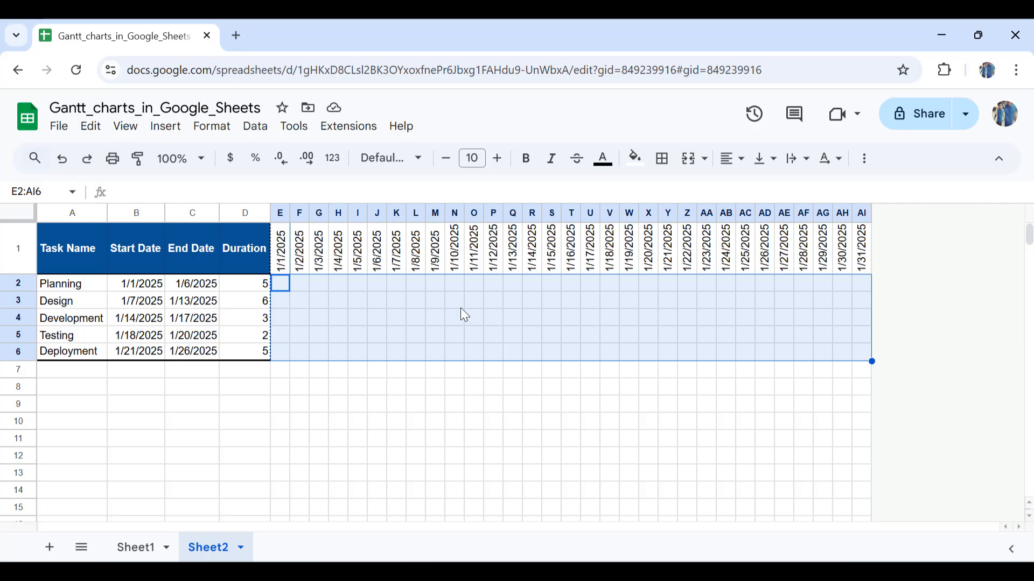
# Add a conditional formatting rule on E2:AI6 based on a custom formula.
pyautogui.click(211, 126)
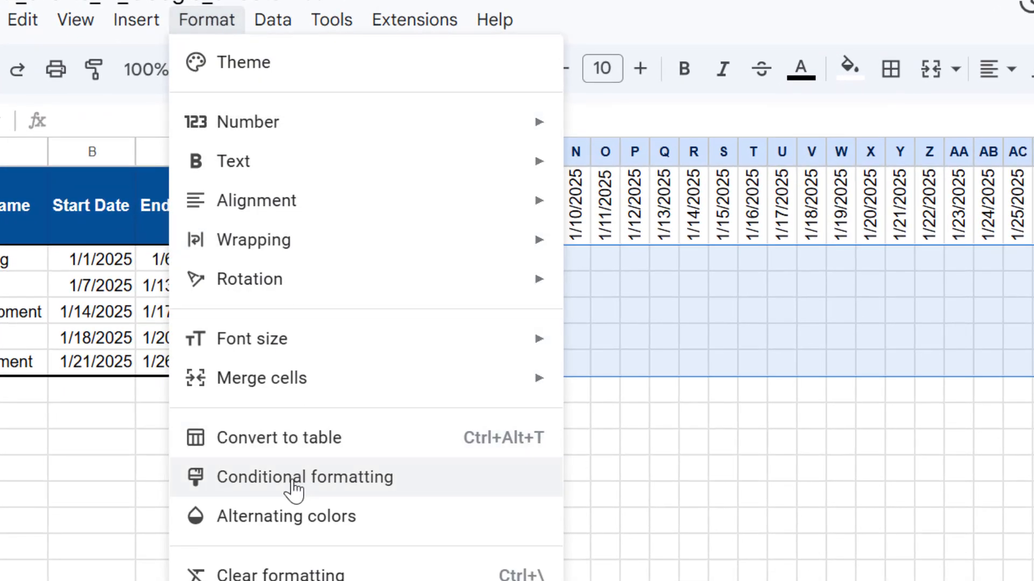
pyautogui.click(304, 477)
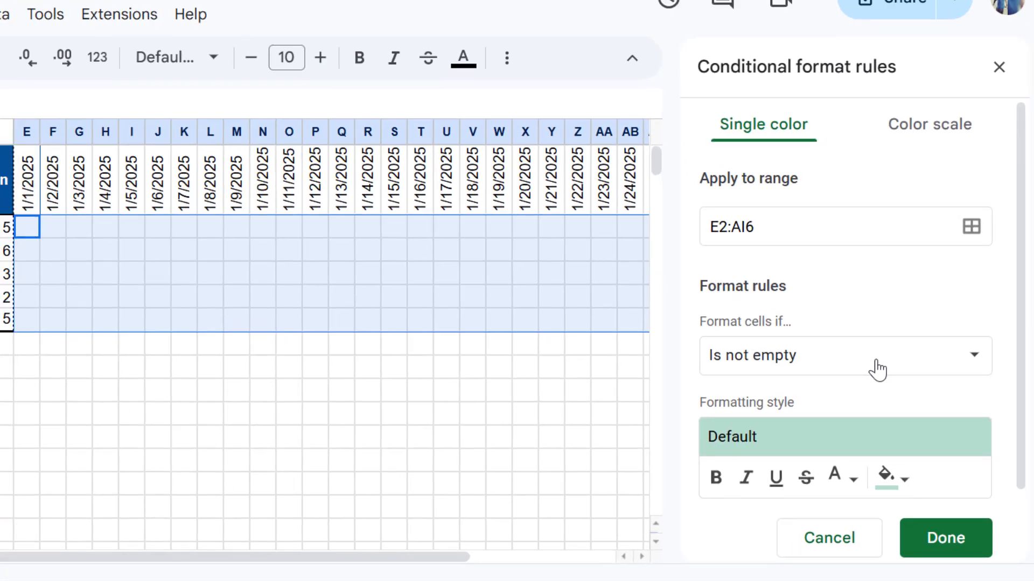
pyautogui.click(844, 355)
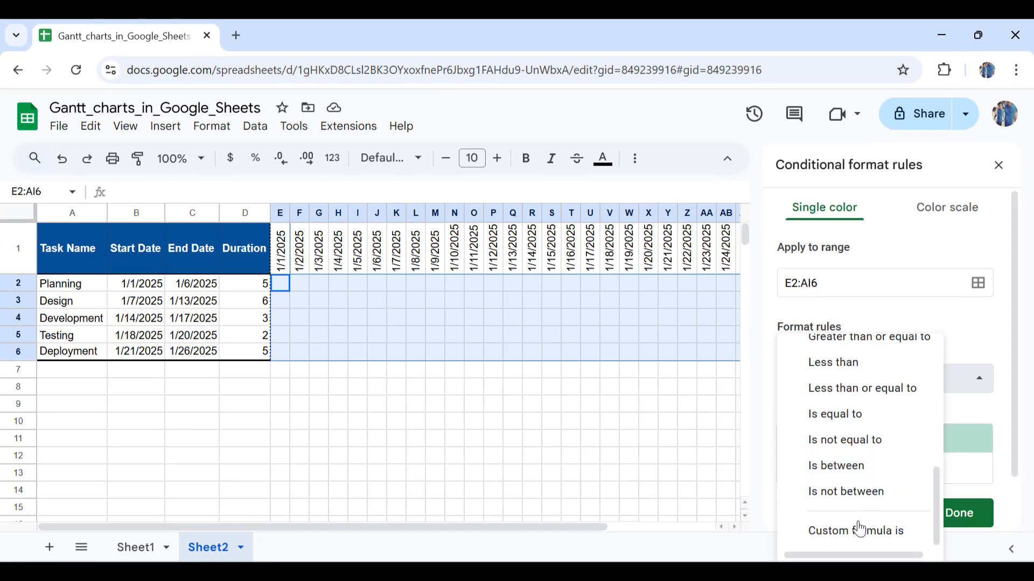
pyautogui.click(855, 531)
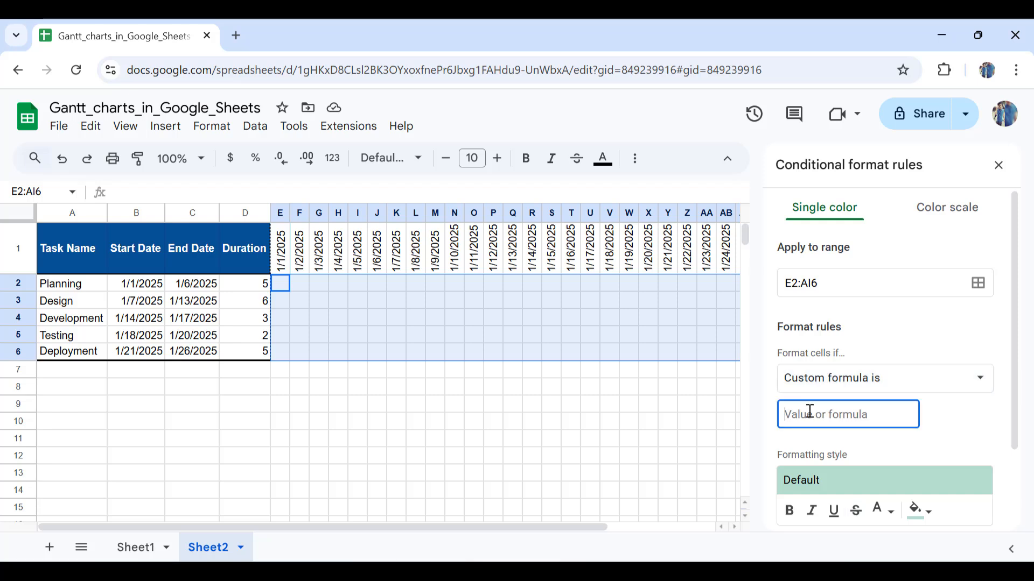
# Enter the first condition =and(E$1>=$B2, comparing each date to the task's start.
pyautogui.write('=and')
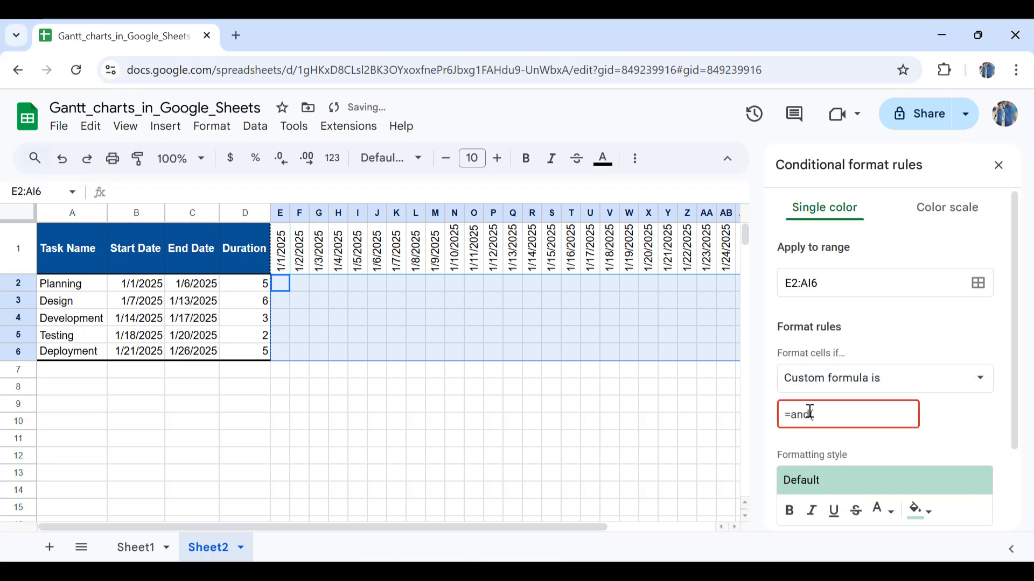
pyautogui.write('(')
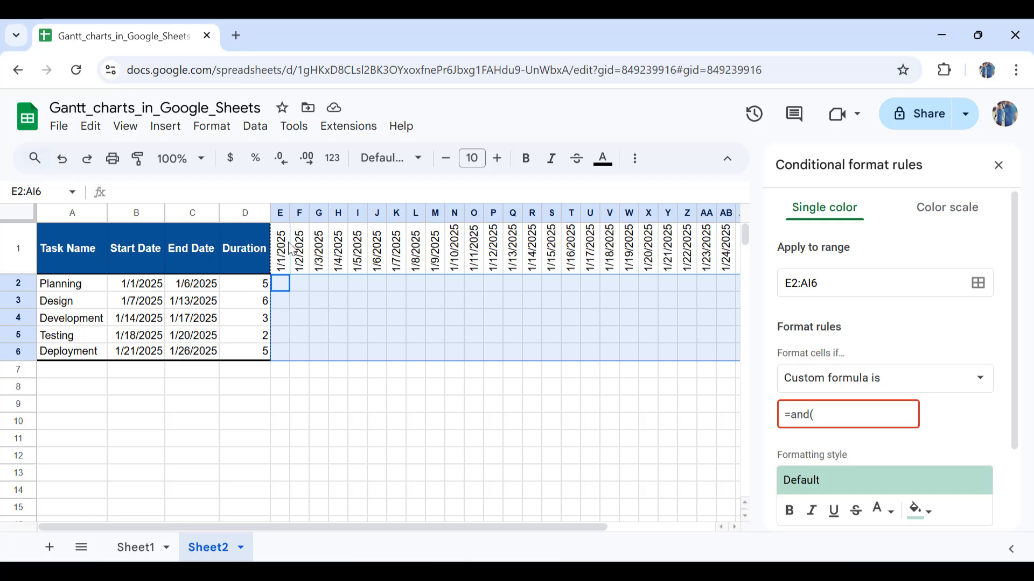
pyautogui.moveTo(163, 321)
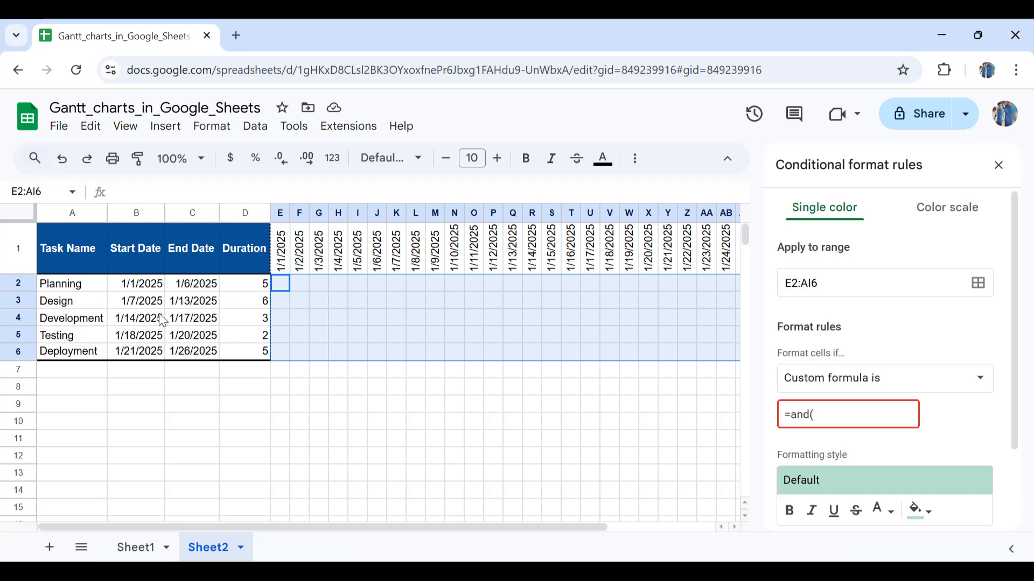
pyautogui.moveTo(209, 301)
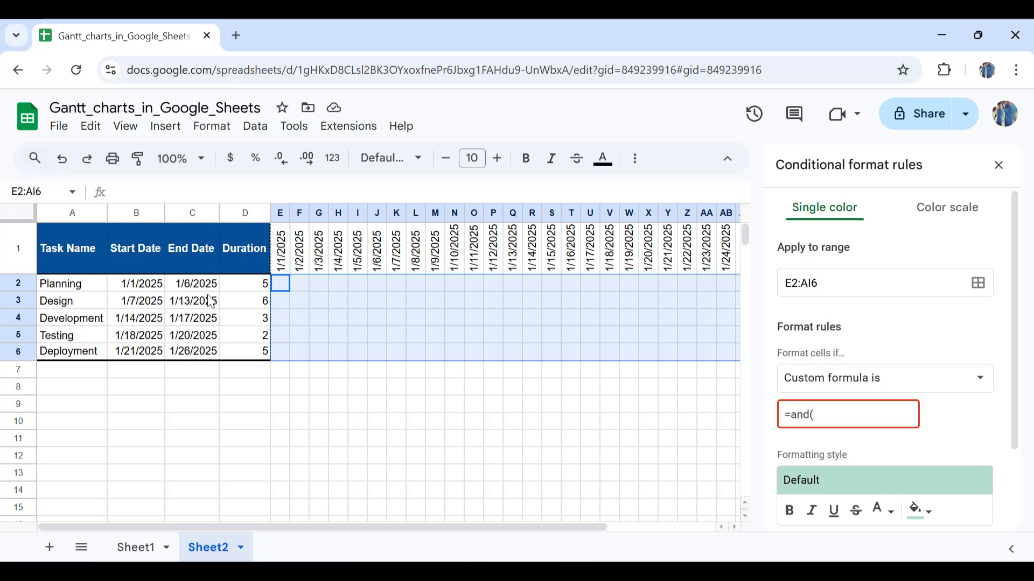
pyautogui.moveTo(211, 307)
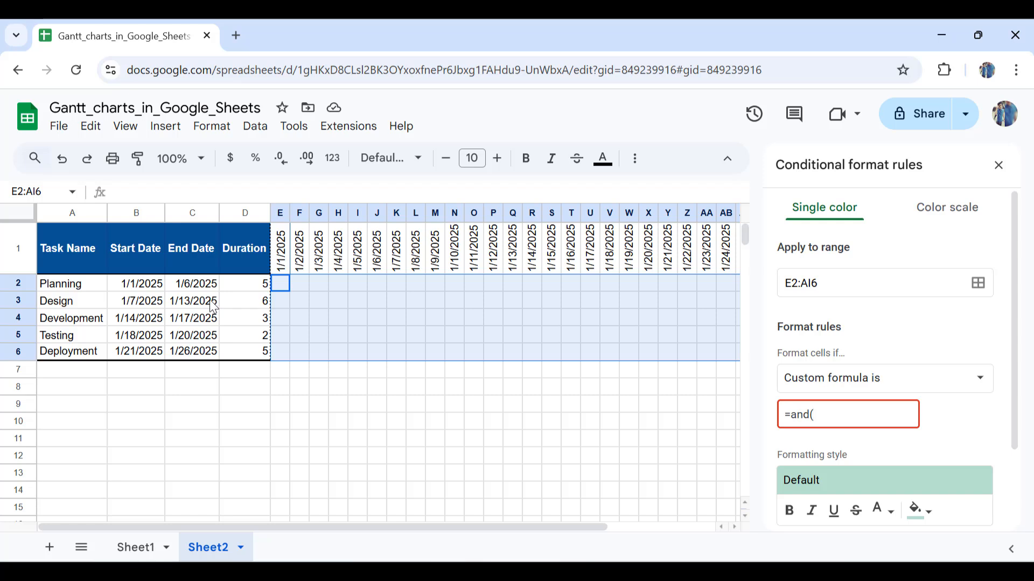
pyautogui.moveTo(225, 305)
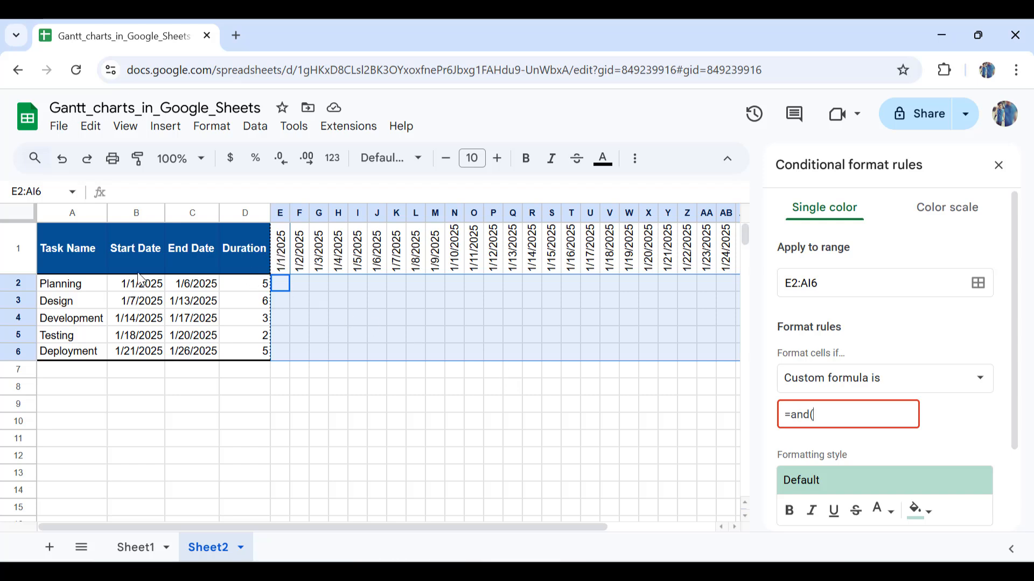
pyautogui.moveTo(216, 294)
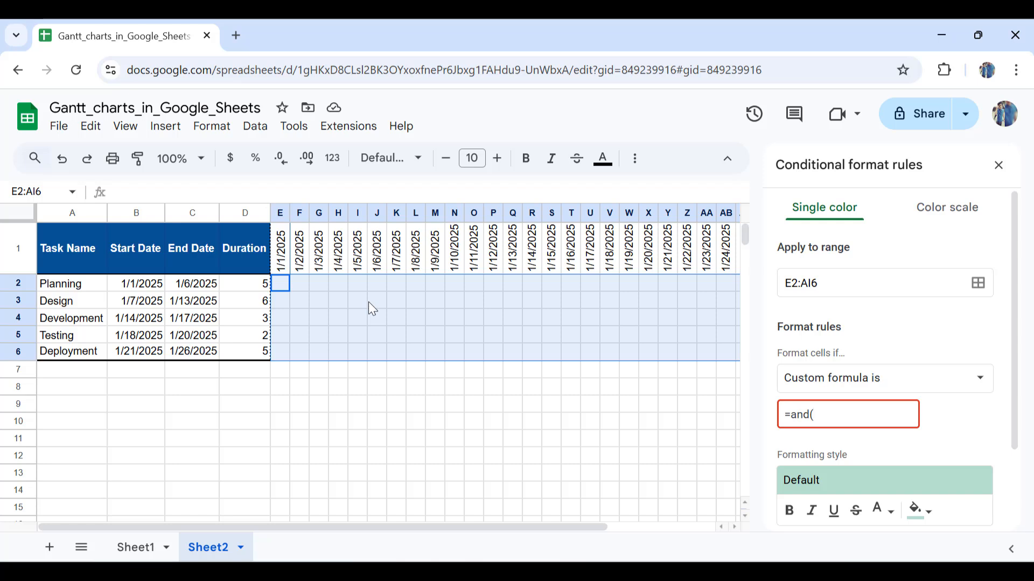
pyautogui.write('E')
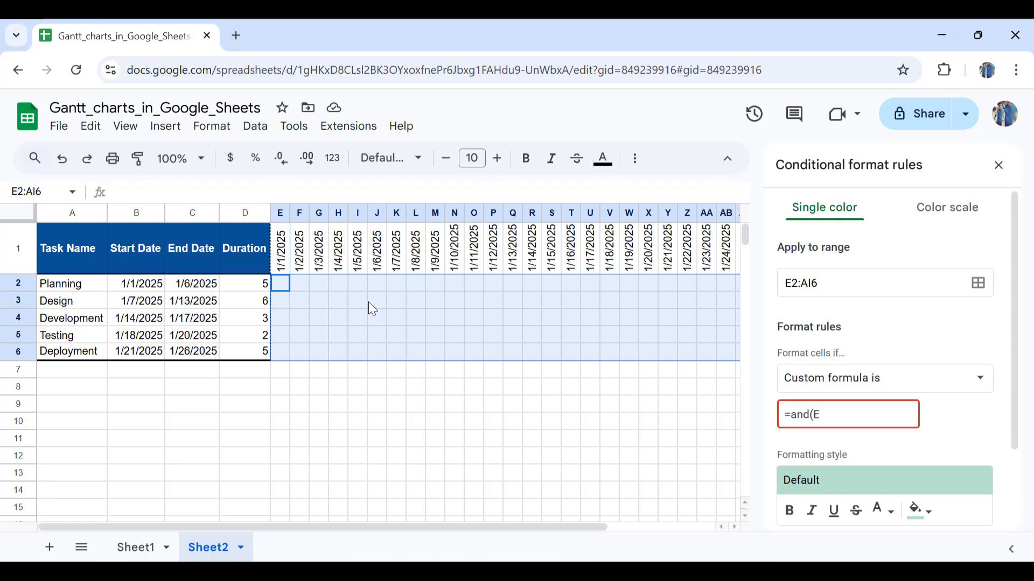
pyautogui.moveTo(308, 270)
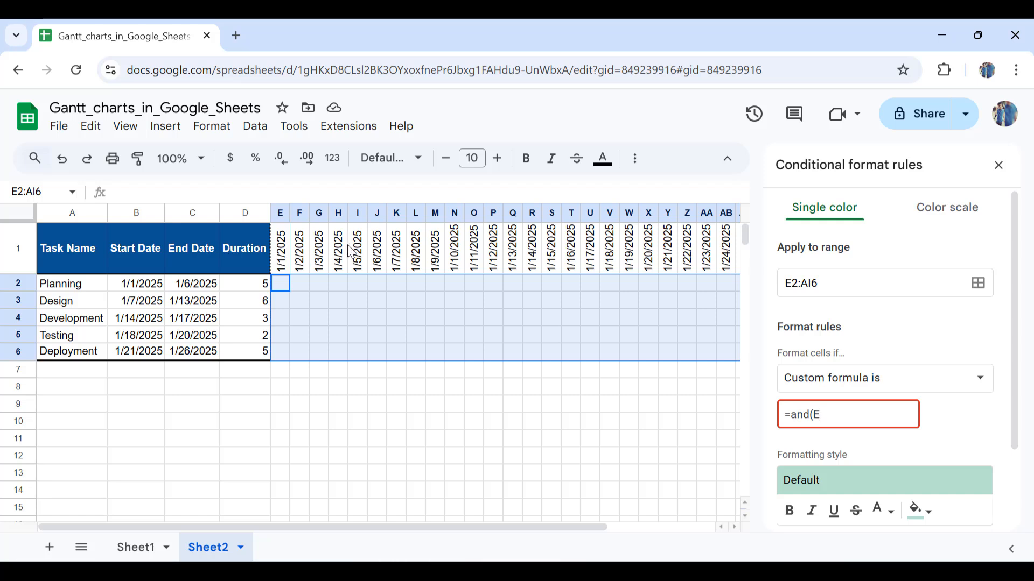
pyautogui.write('$1')
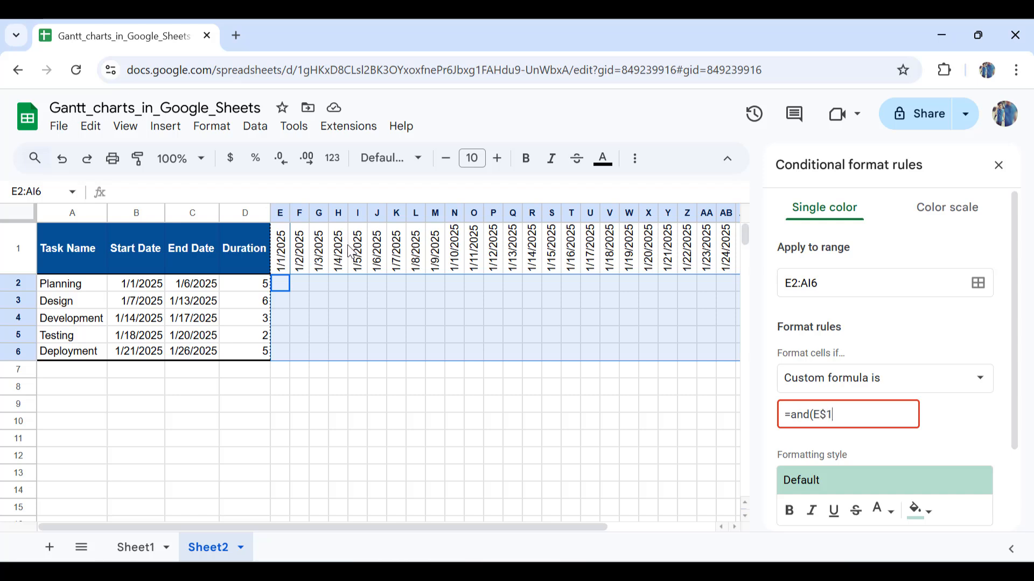
pyautogui.write('>')
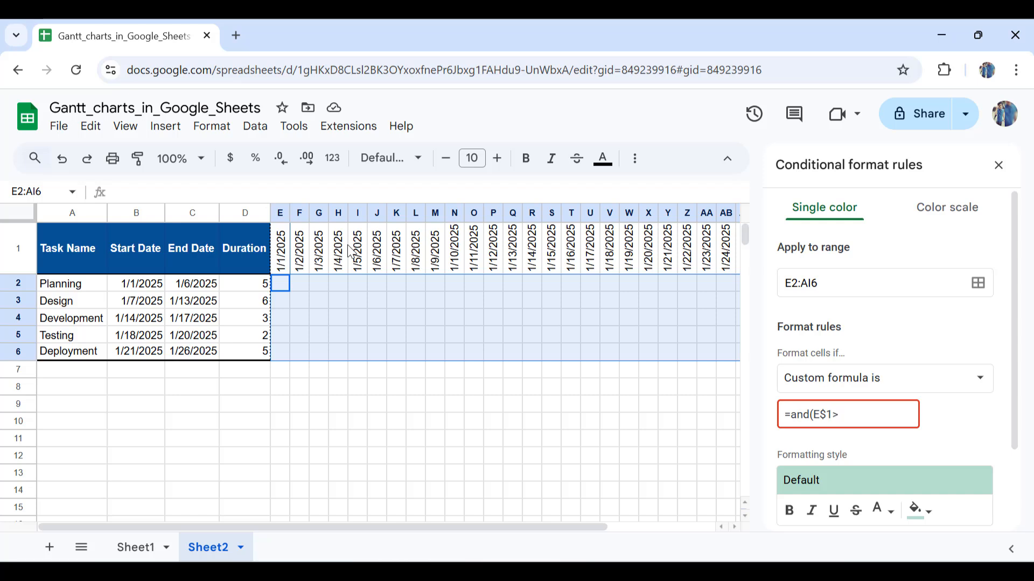
pyautogui.write('=')
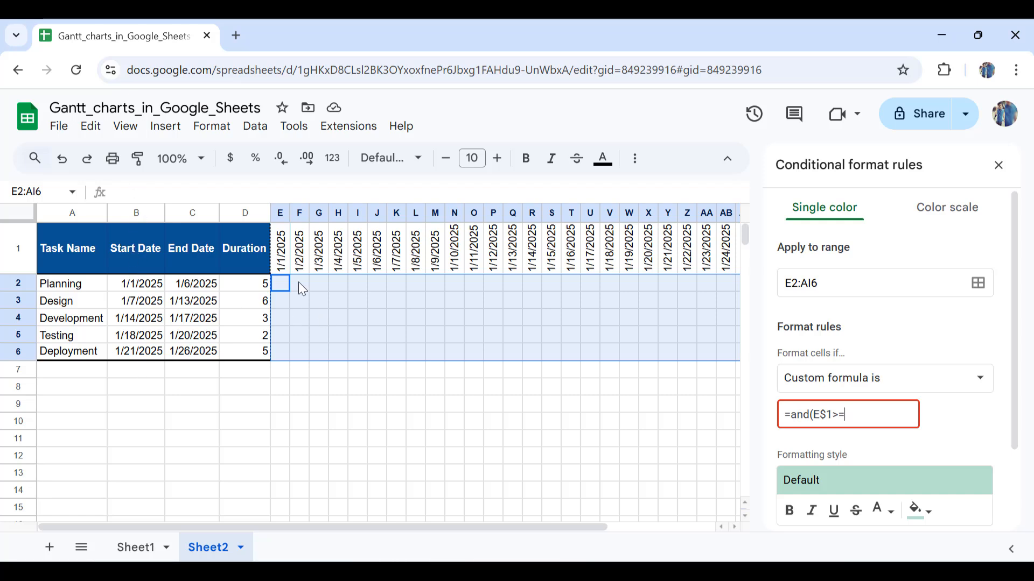
pyautogui.moveTo(114, 218)
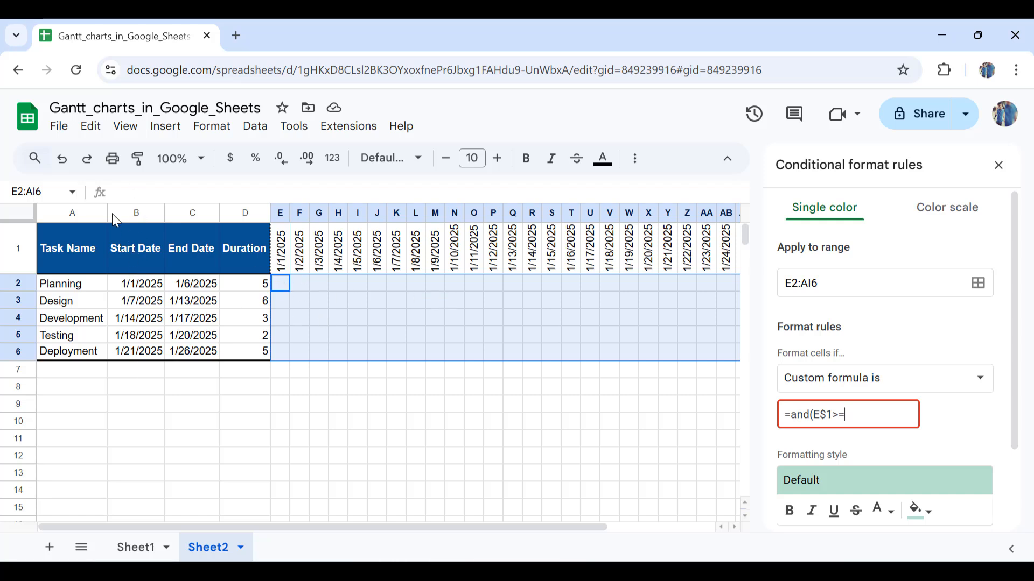
pyautogui.moveTo(133, 318)
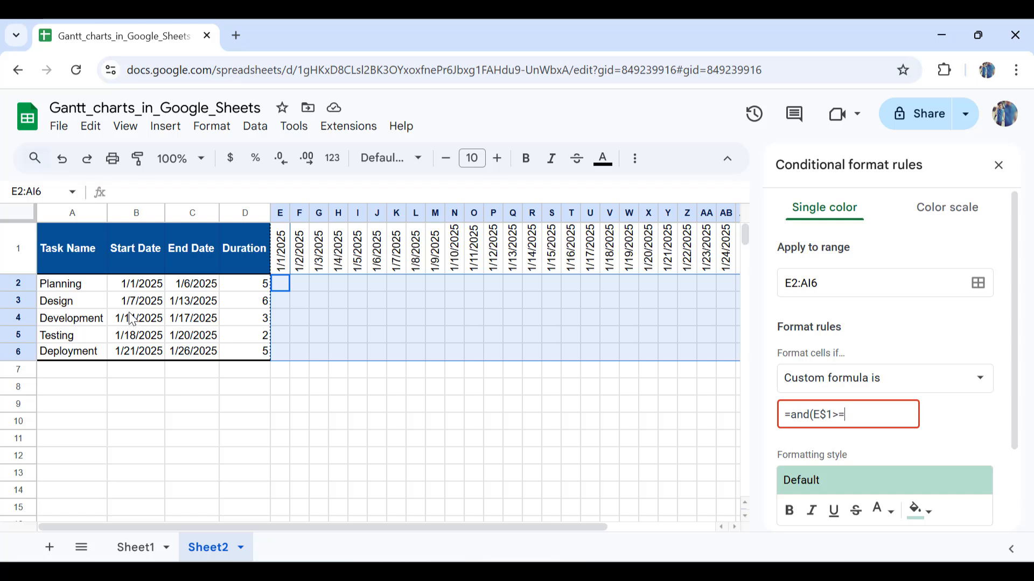
pyautogui.write('$')
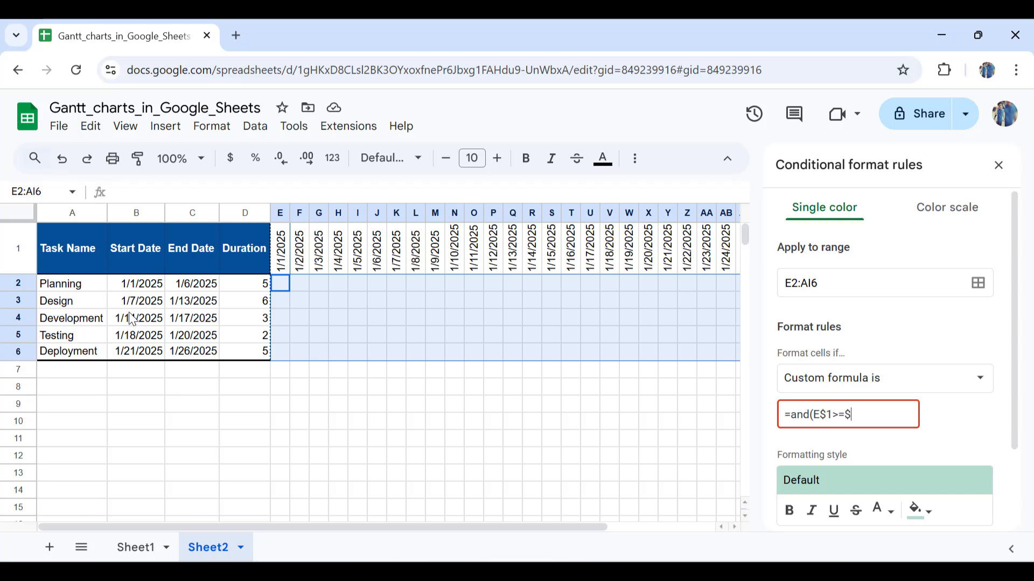
pyautogui.write('B')
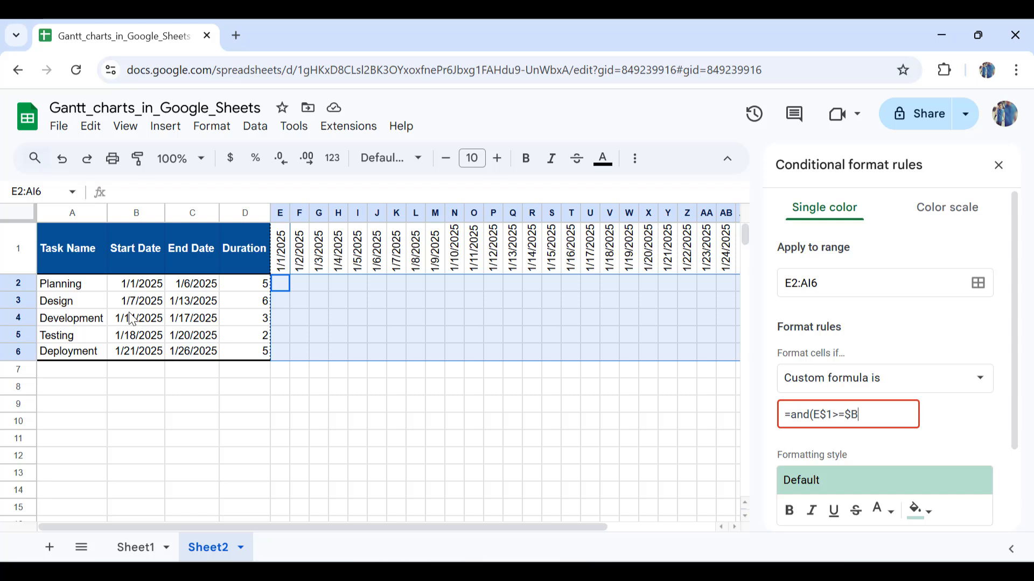
pyautogui.write('2')
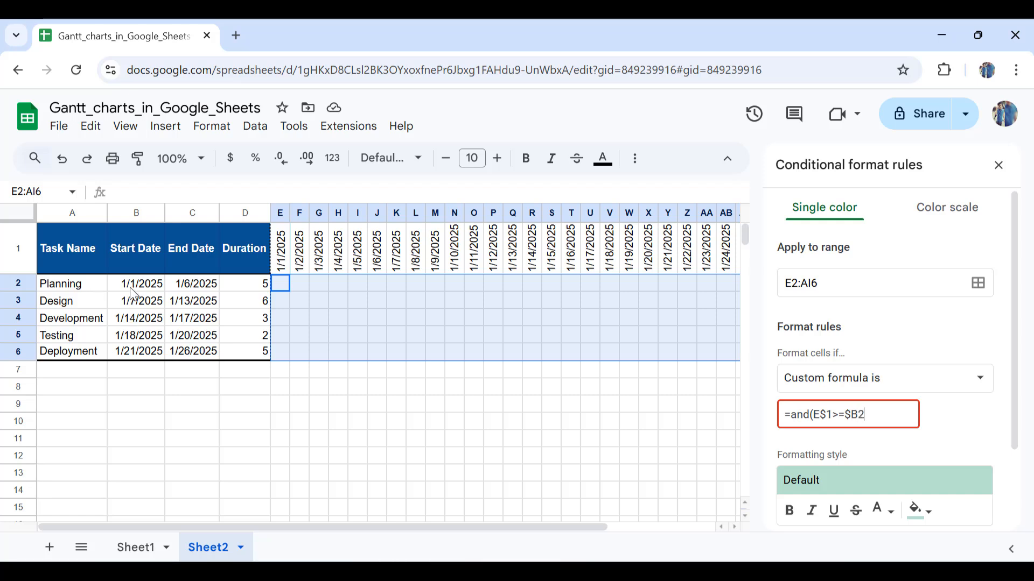
pyautogui.write(',')
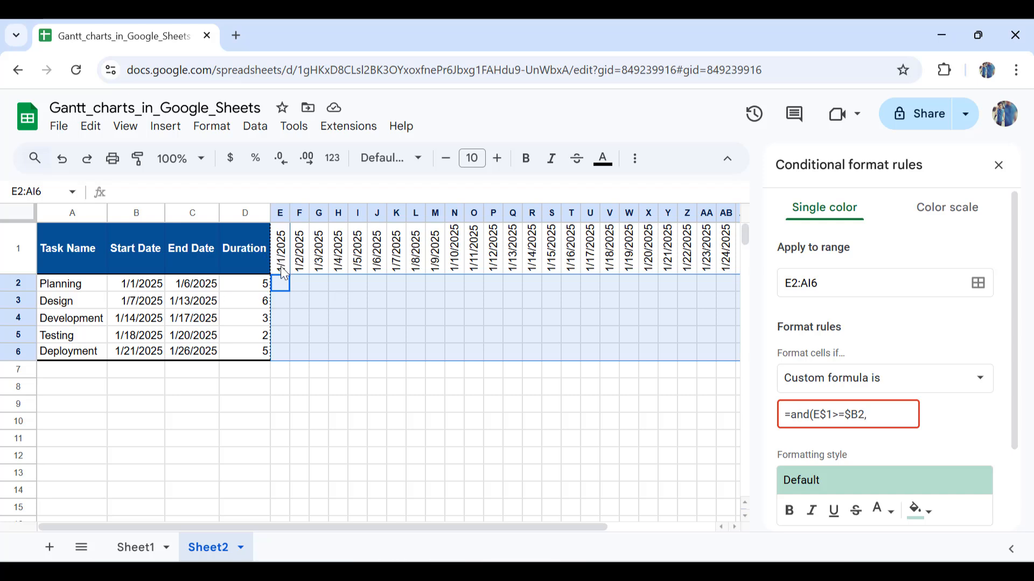
pyautogui.moveTo(202, 292)
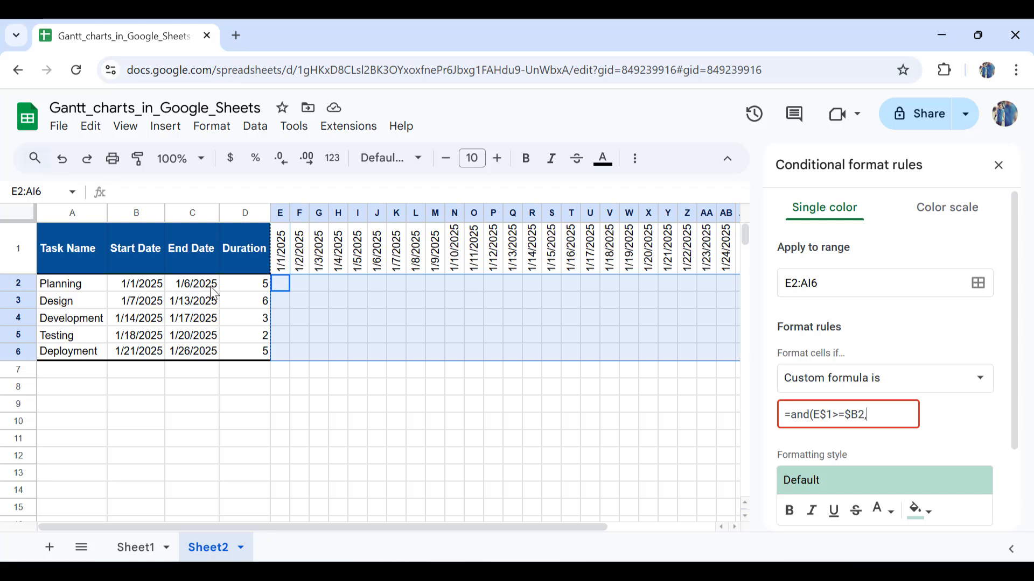
# Complete the formula with E$1<=$C2 so shading stops at the task's end date.
pyautogui.write('E$1<=')
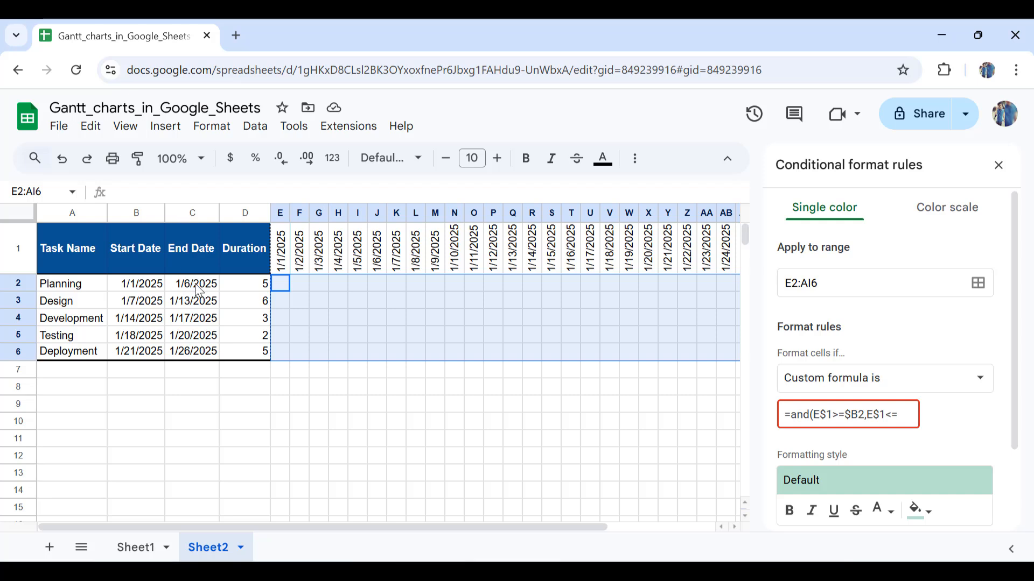
pyautogui.moveTo(194, 213)
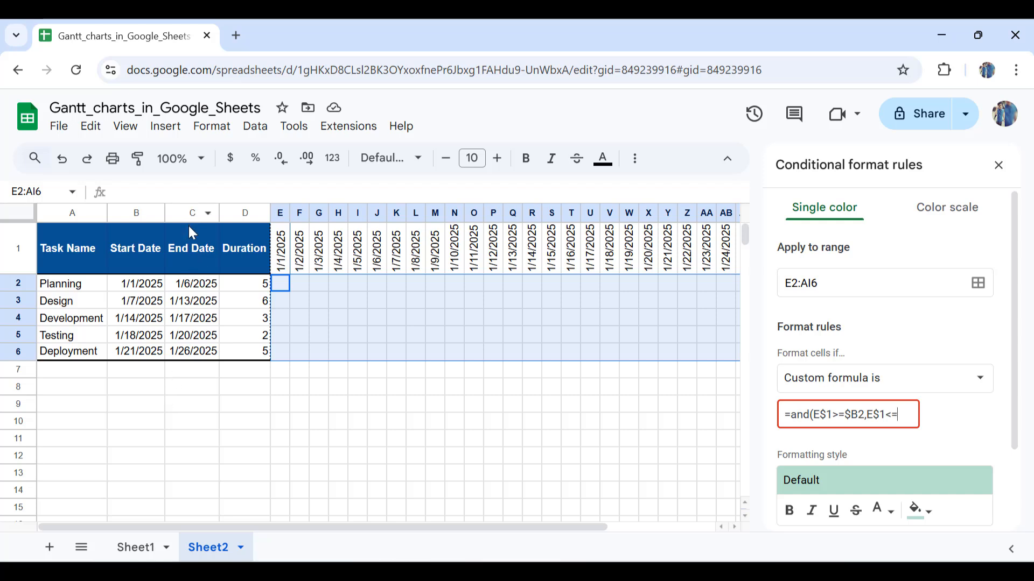
pyautogui.moveTo(198, 294)
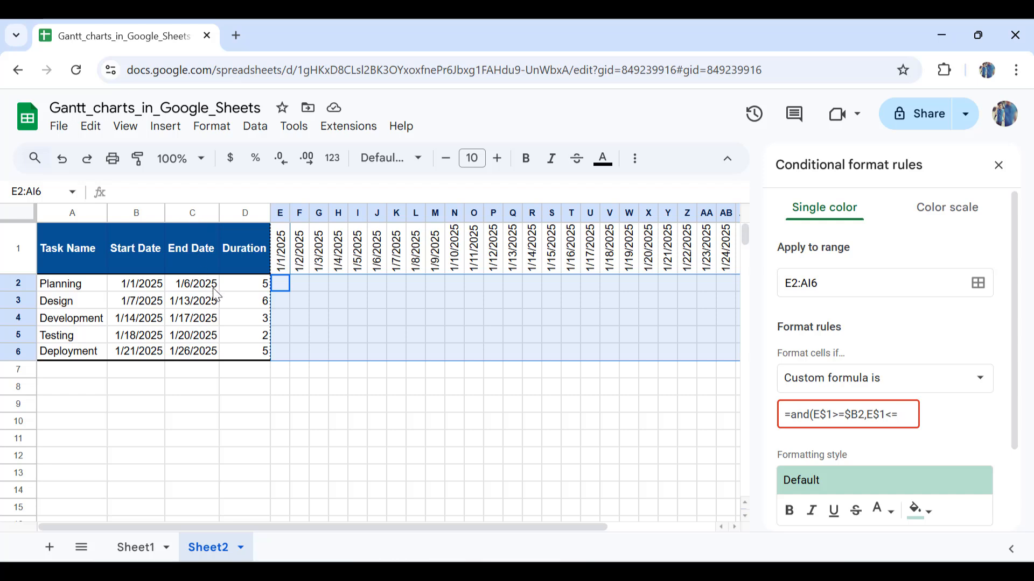
pyautogui.write('$')
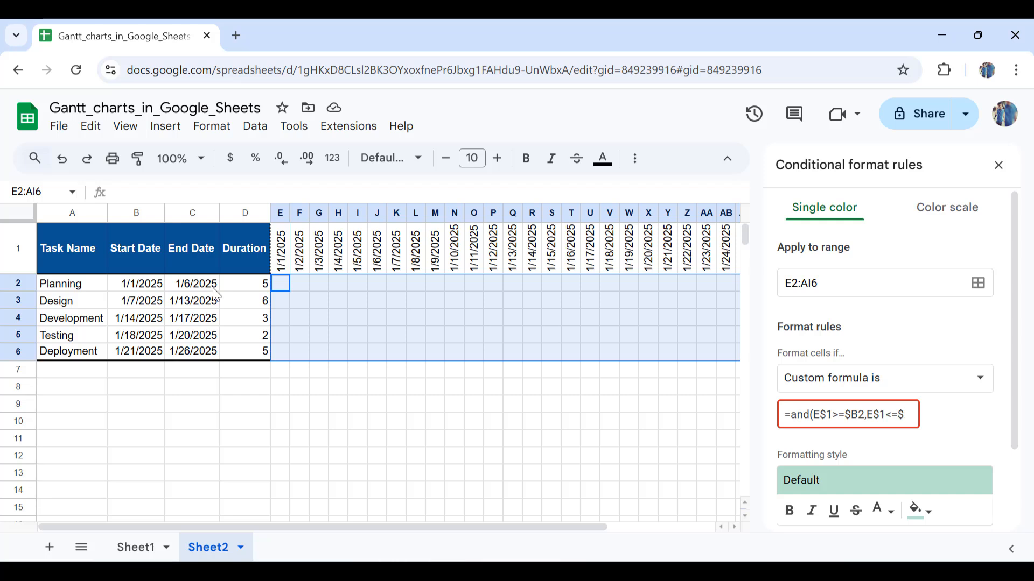
pyautogui.write('C2)')
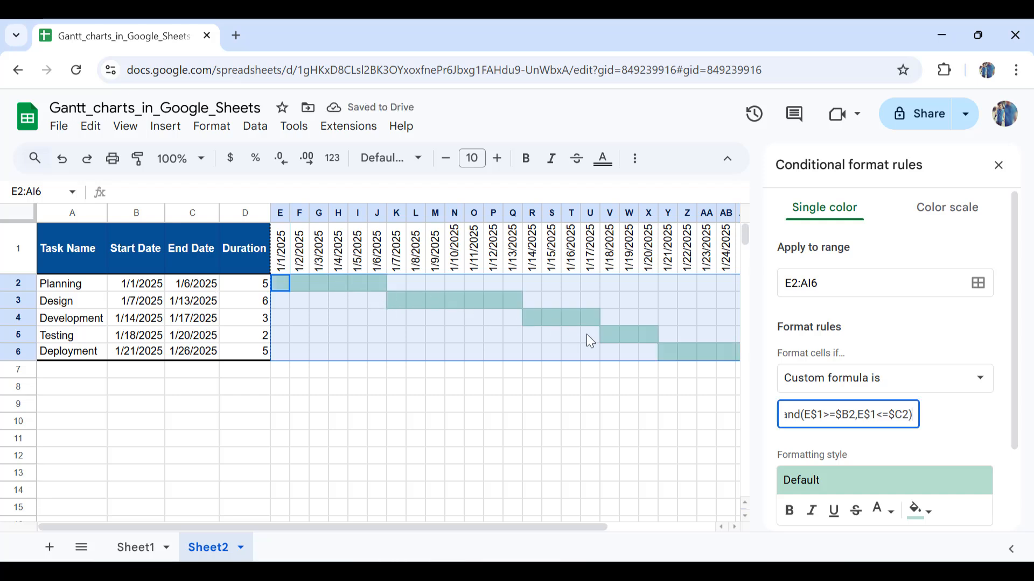
pyautogui.moveTo(517, 333)
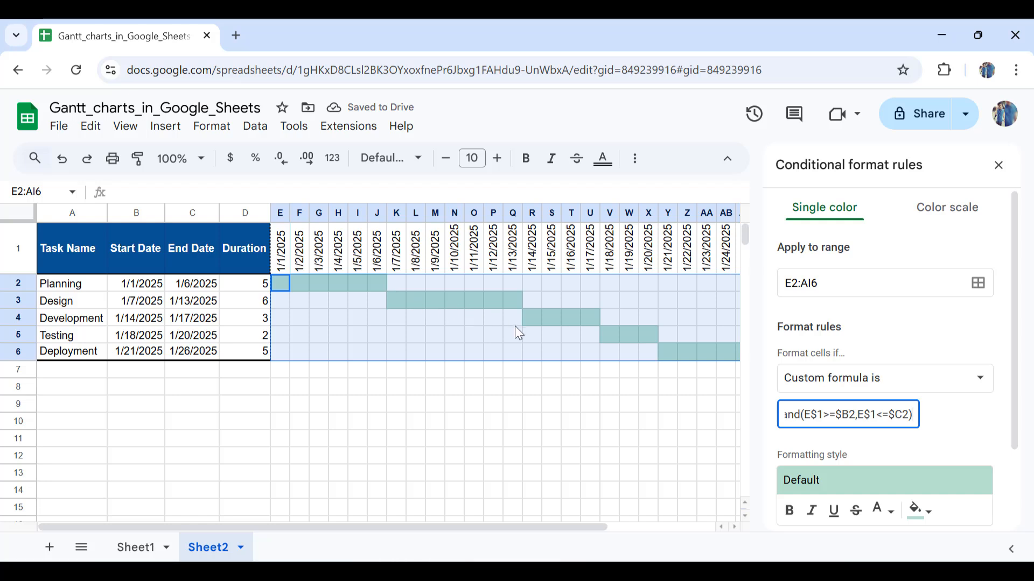
# Bring up the fill colour choices for the rule to make the bars orange.
pyautogui.scroll(-3)
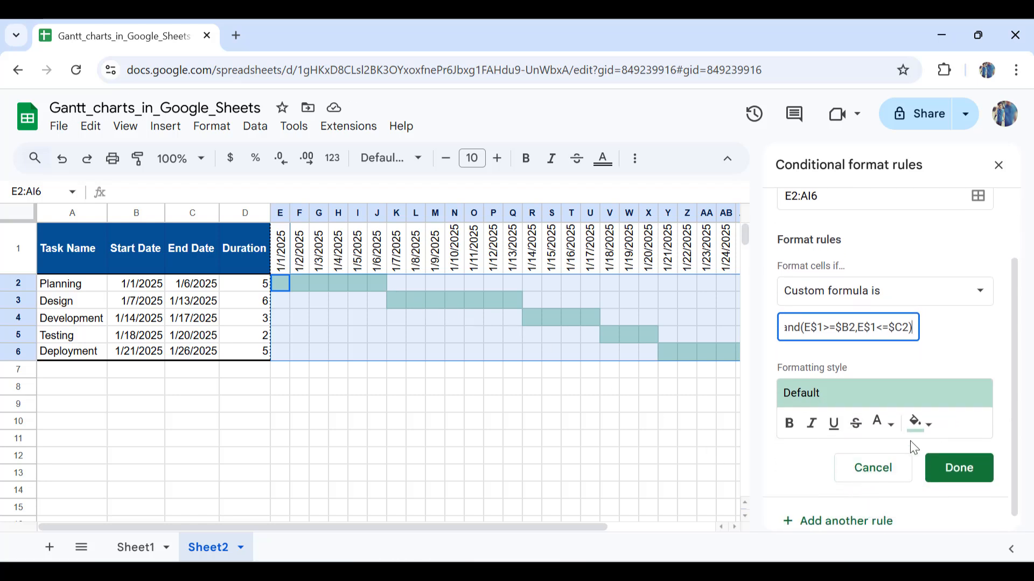
pyautogui.click(917, 422)
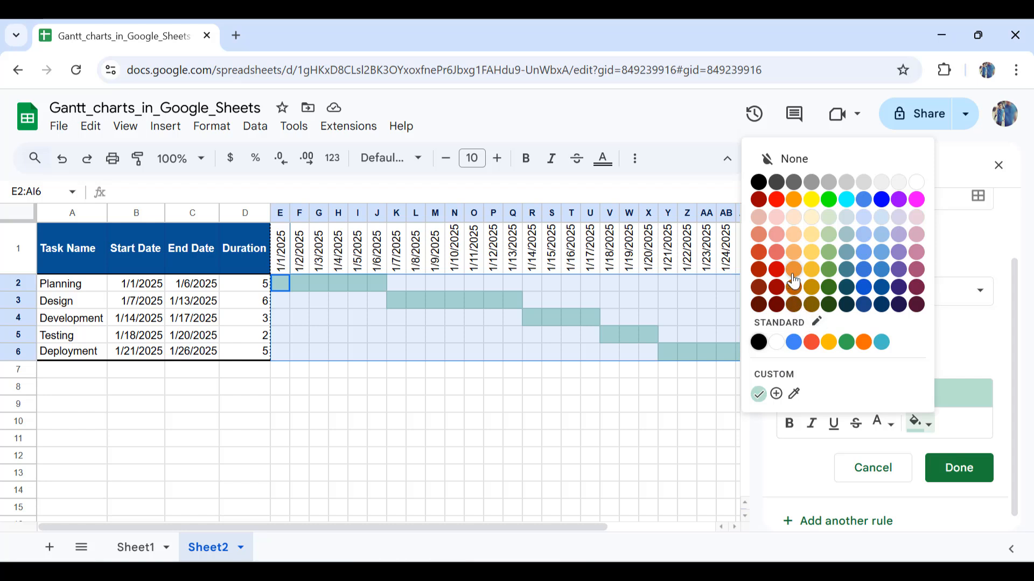
pyautogui.moveTo(797, 277)
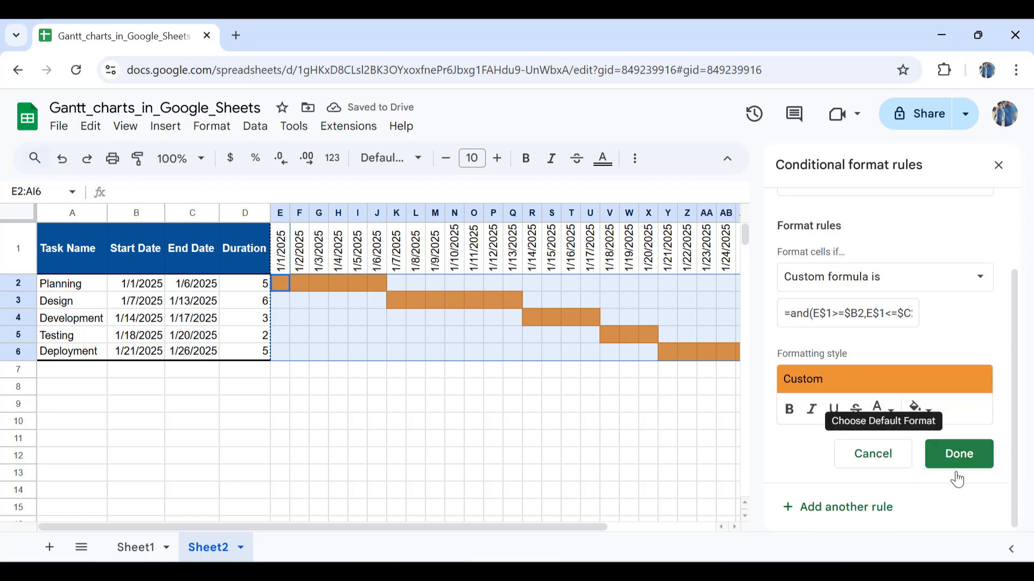
pyautogui.moveTo(960, 461)
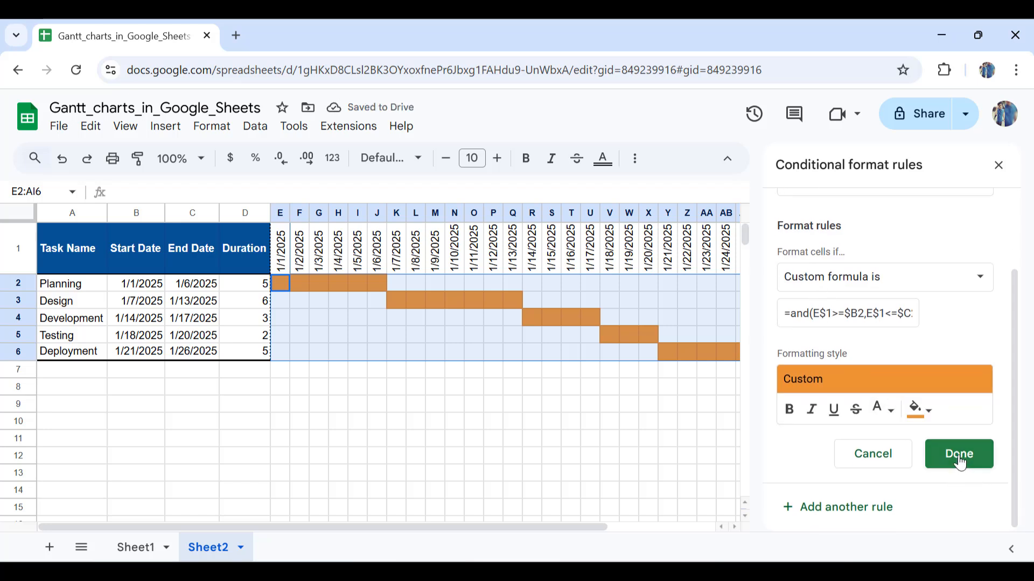
# Save the rule with Done and select Planning's duration in D2 to shorten it to 3.
pyautogui.click(959, 453)
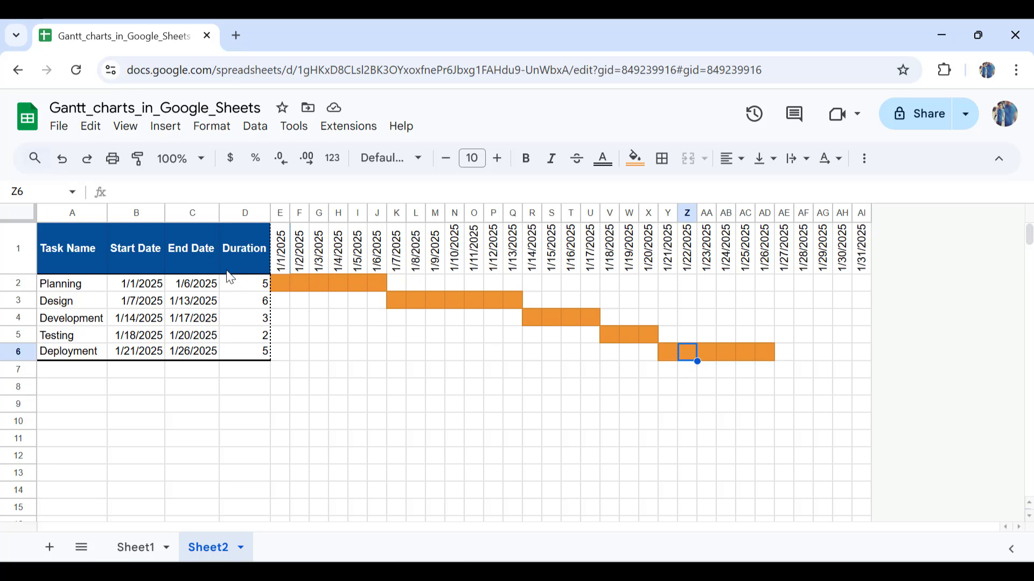
pyautogui.click(246, 284)
pyautogui.write('3')
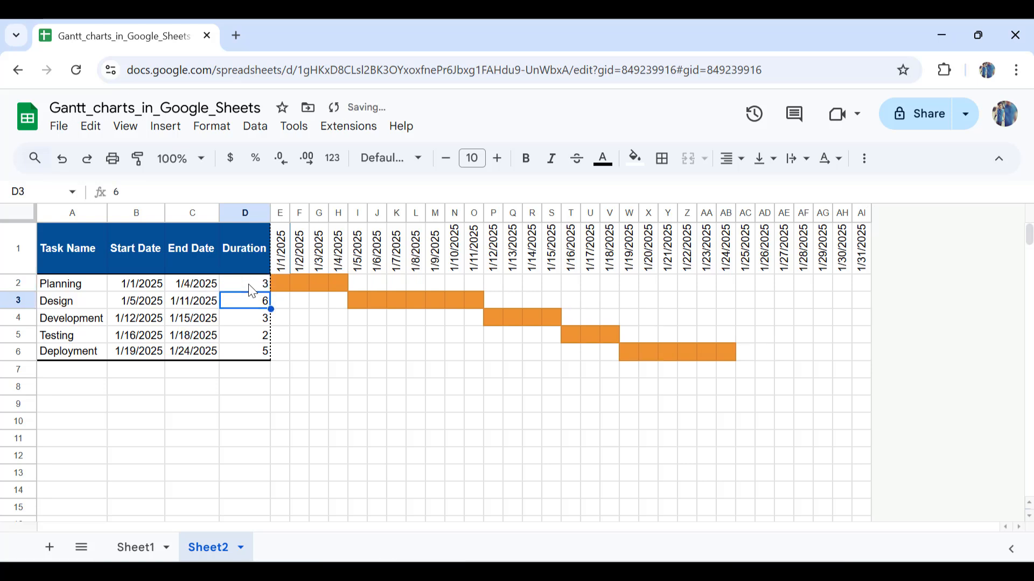
pyautogui.moveTo(337, 299)
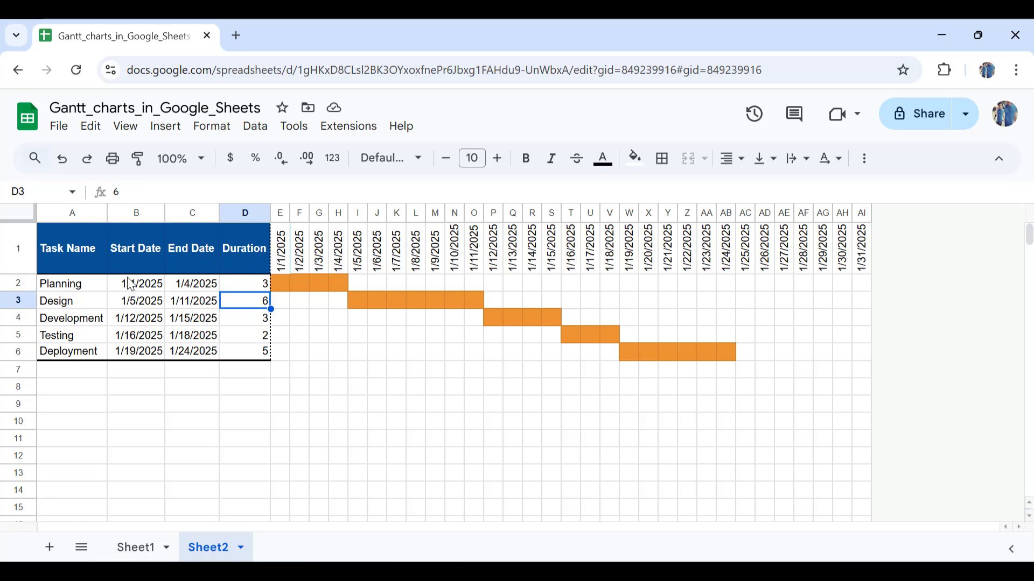
pyautogui.click(191, 284)
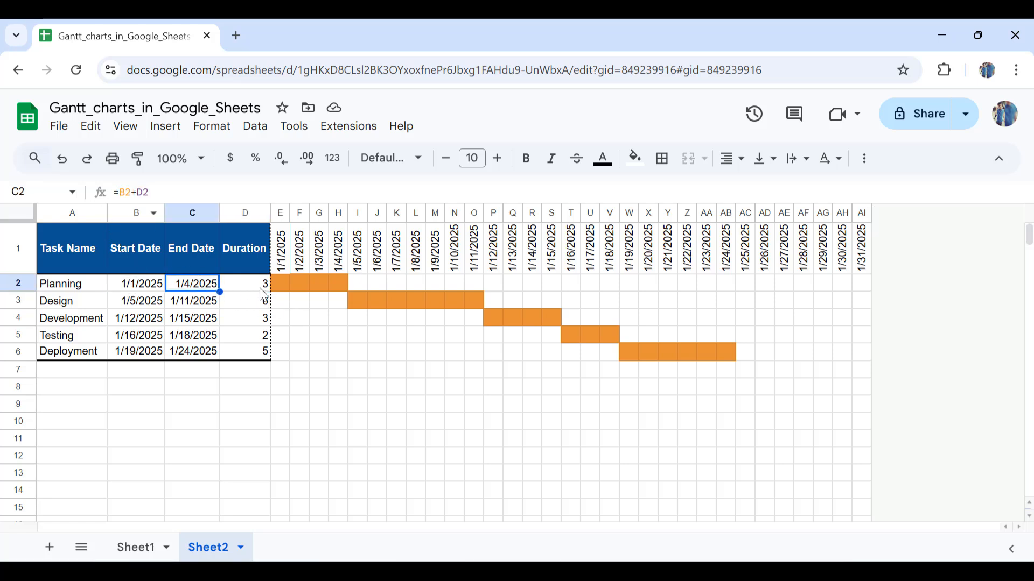
pyautogui.moveTo(106, 304)
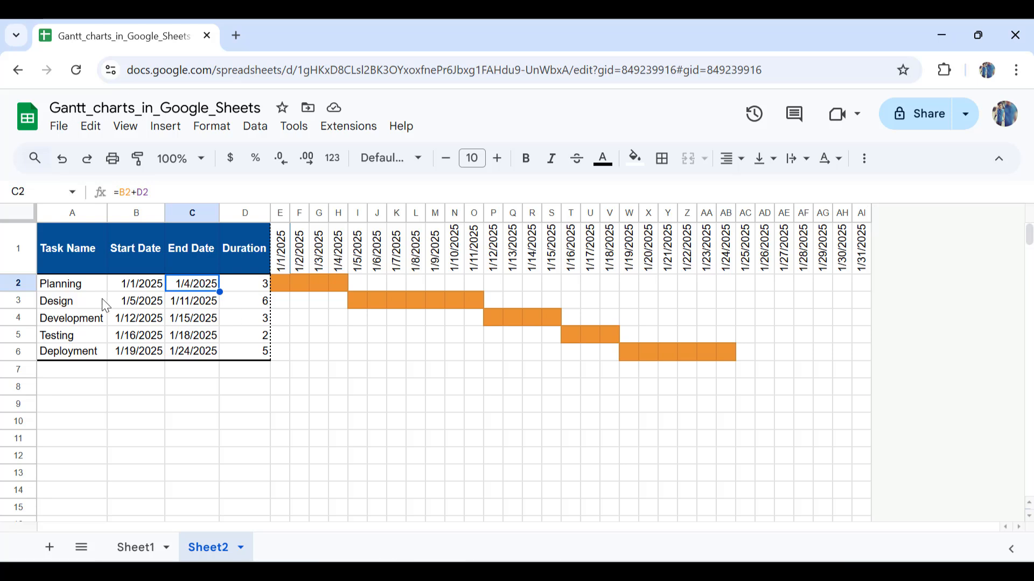
pyautogui.moveTo(141, 308)
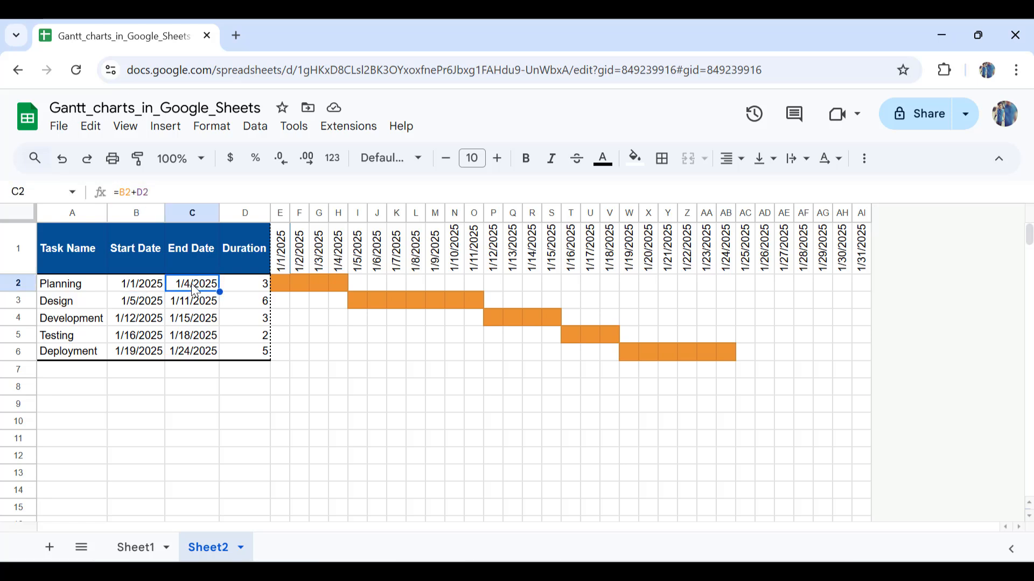
pyautogui.moveTo(164, 297)
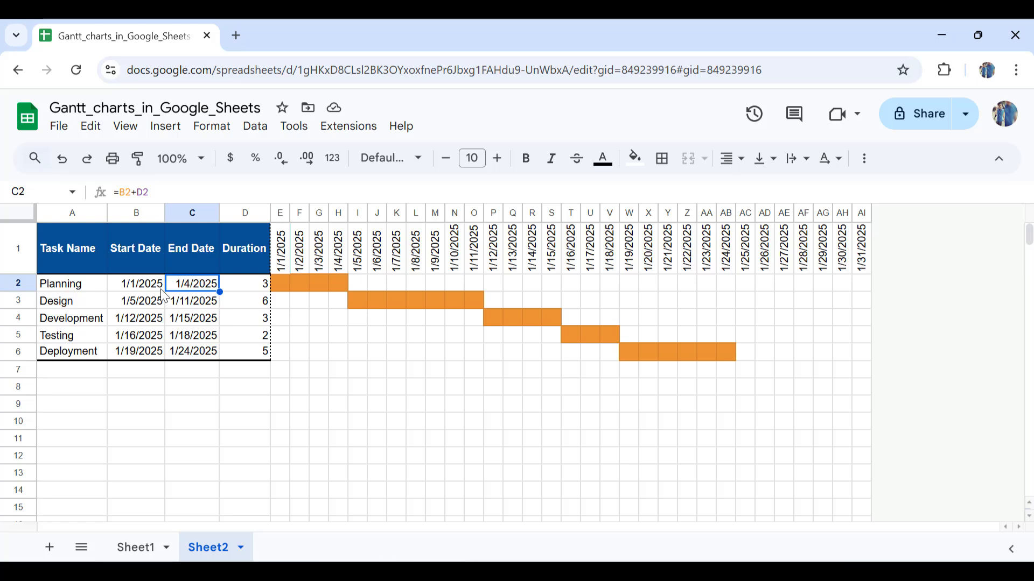